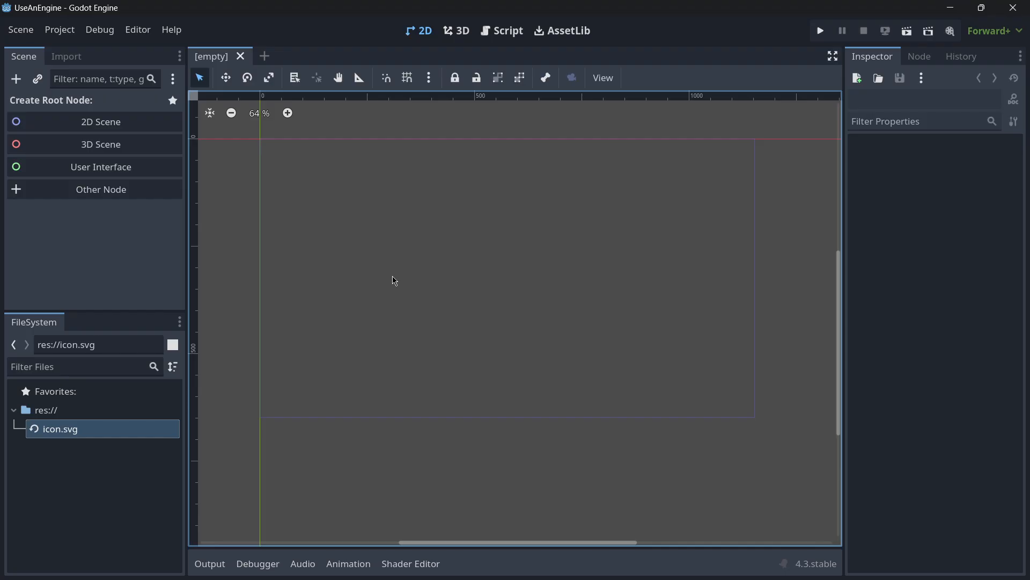
{"action": "mouse_move", "coordinate": [199, 167]}
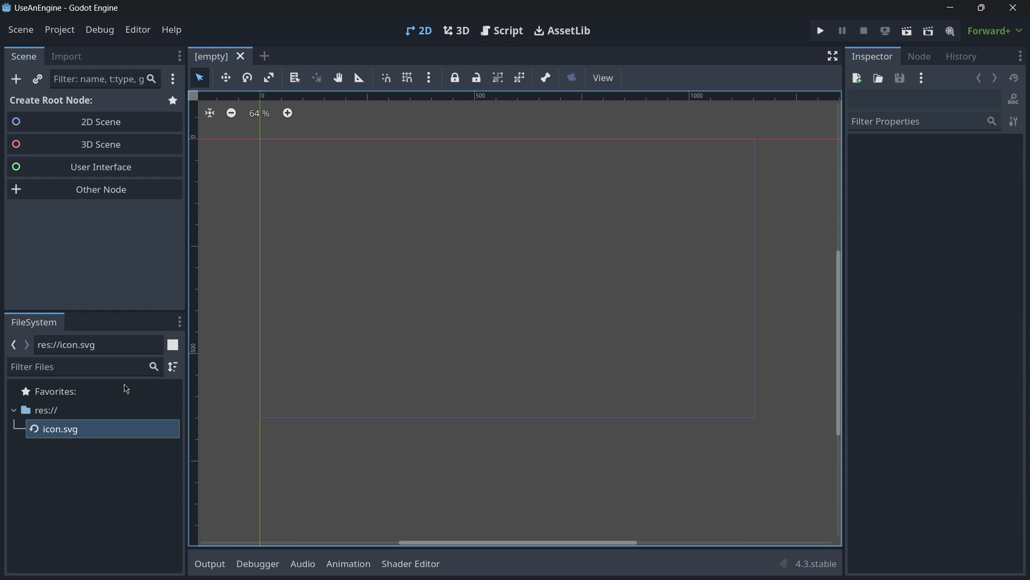
{"action": "mouse_move", "coordinate": [95, 204]}
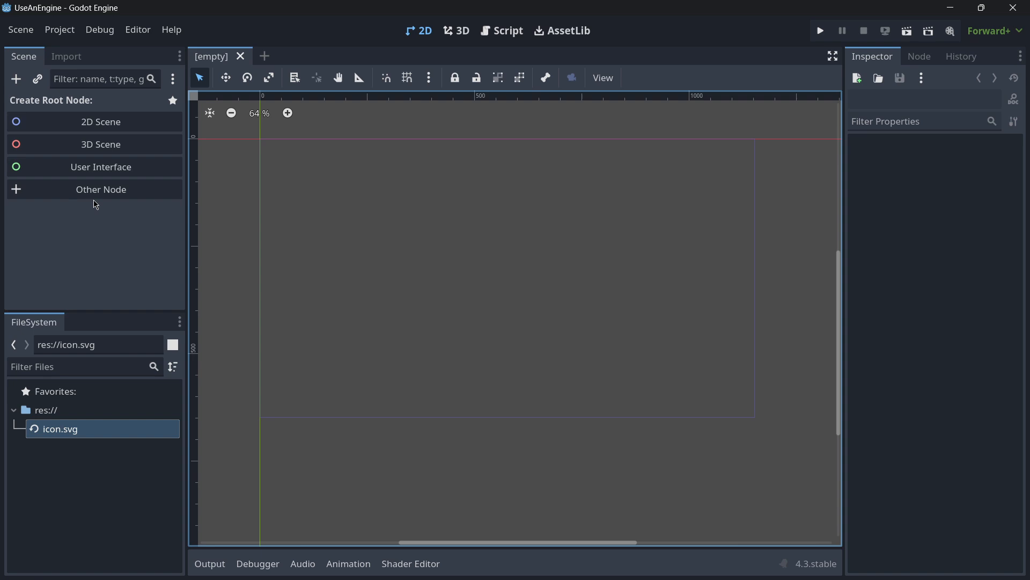
- Create 2D scene roots named Main and Menu and save them as main.tscn and menu.tscn
{"action": "right_click", "coordinate": [42, 409]}
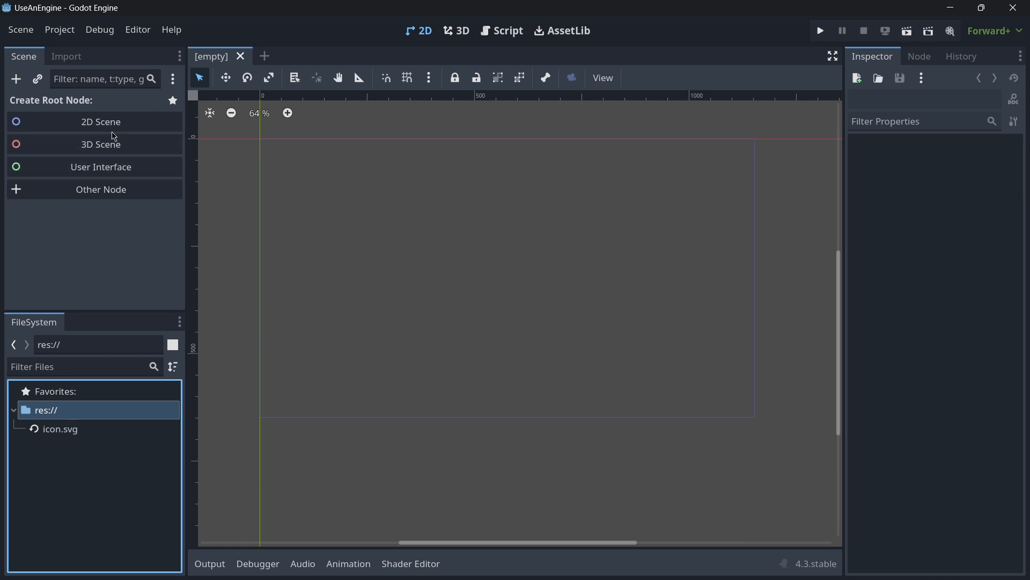
{"action": "left_click", "coordinate": [101, 121]}
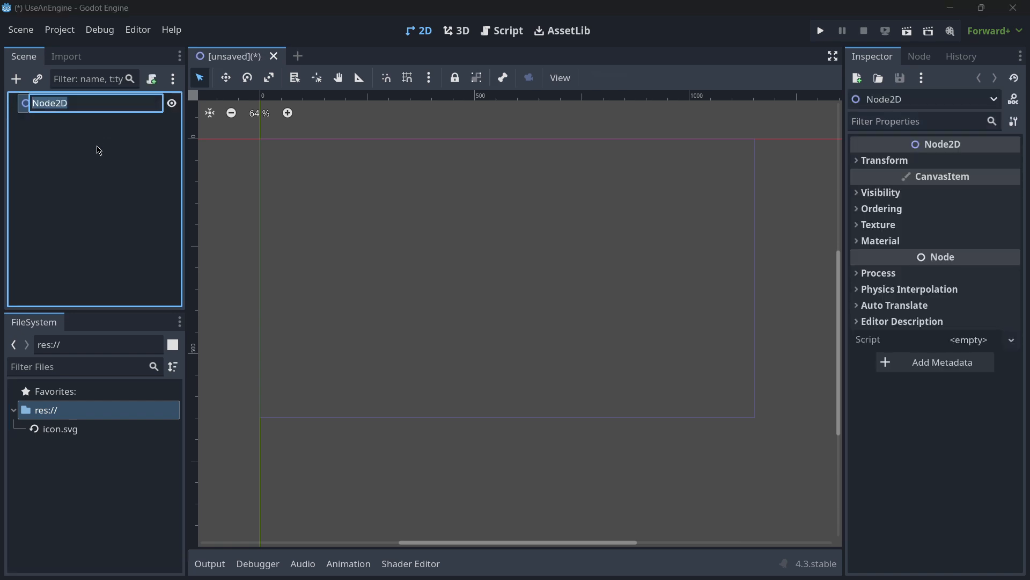
{"action": "type", "text": "Main"}
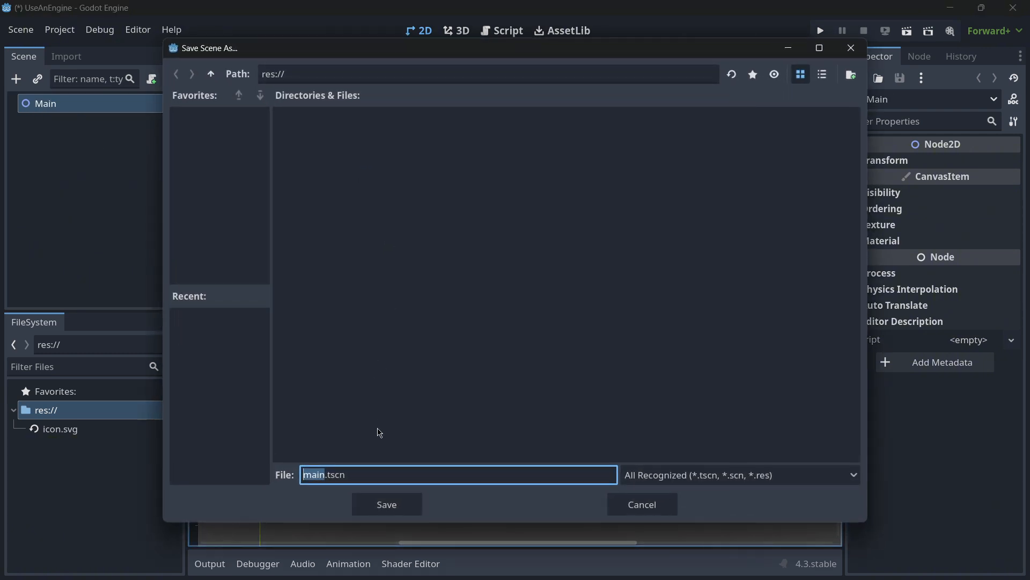
{"action": "left_click", "coordinate": [385, 505]}
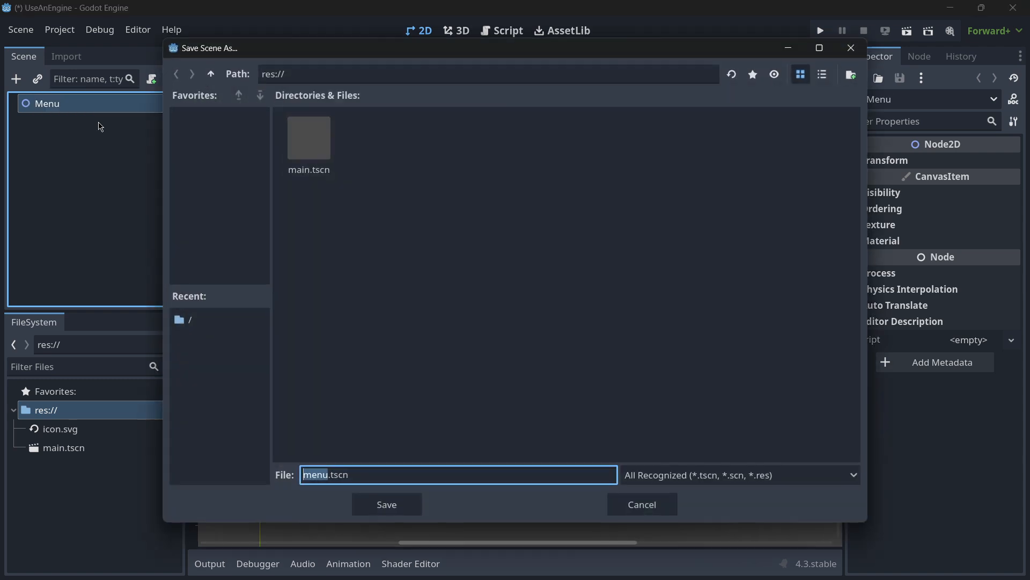
{"action": "left_click", "coordinate": [386, 504]}
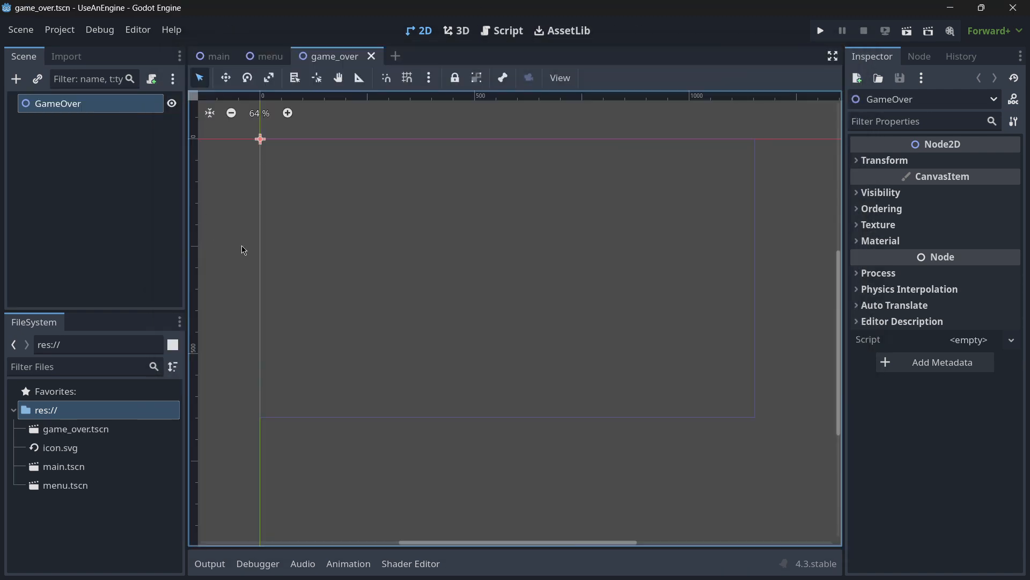
- Flip between the 2D and Script workspaces, then show the History dock with the root creation and rename entries
{"action": "left_click", "coordinate": [335, 56]}
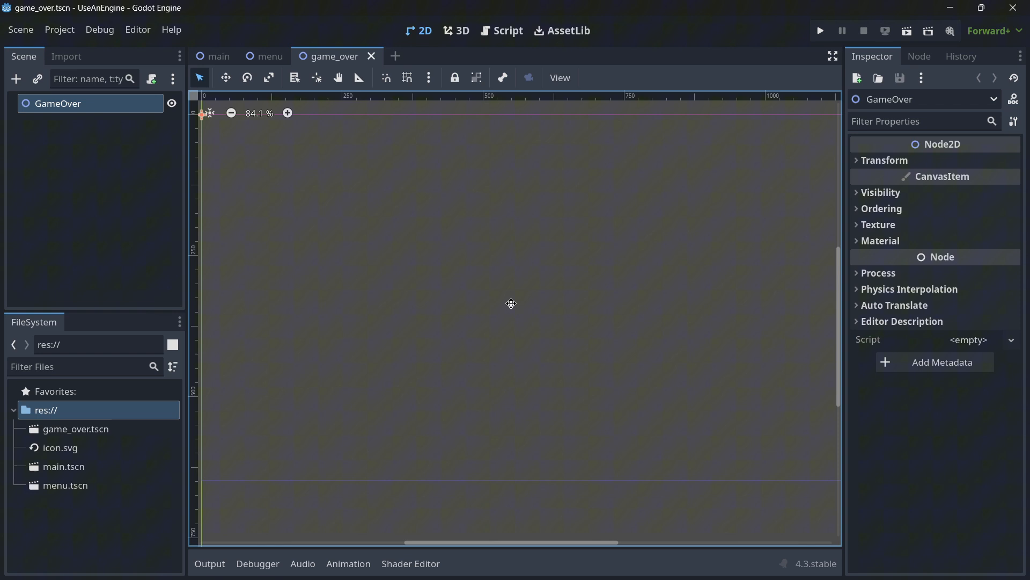
{"action": "left_click", "coordinate": [501, 30]}
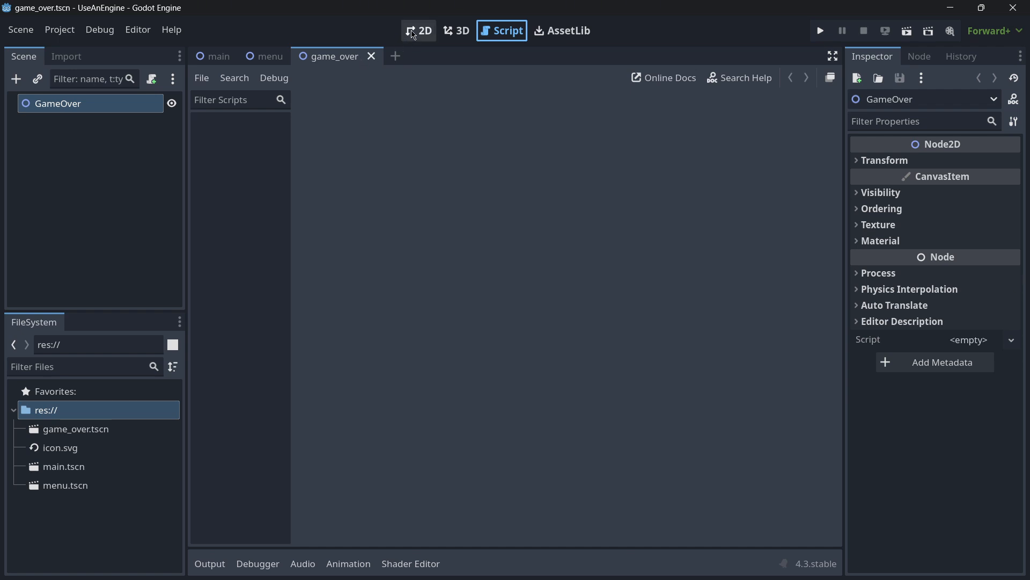
{"action": "left_click", "coordinate": [423, 30]}
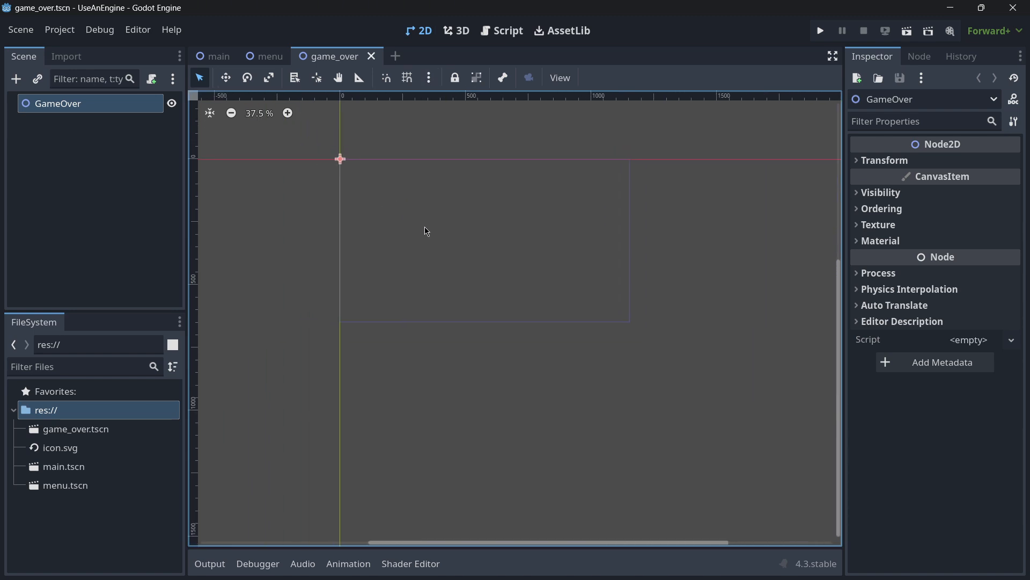
{"action": "mouse_move", "coordinate": [384, 184]}
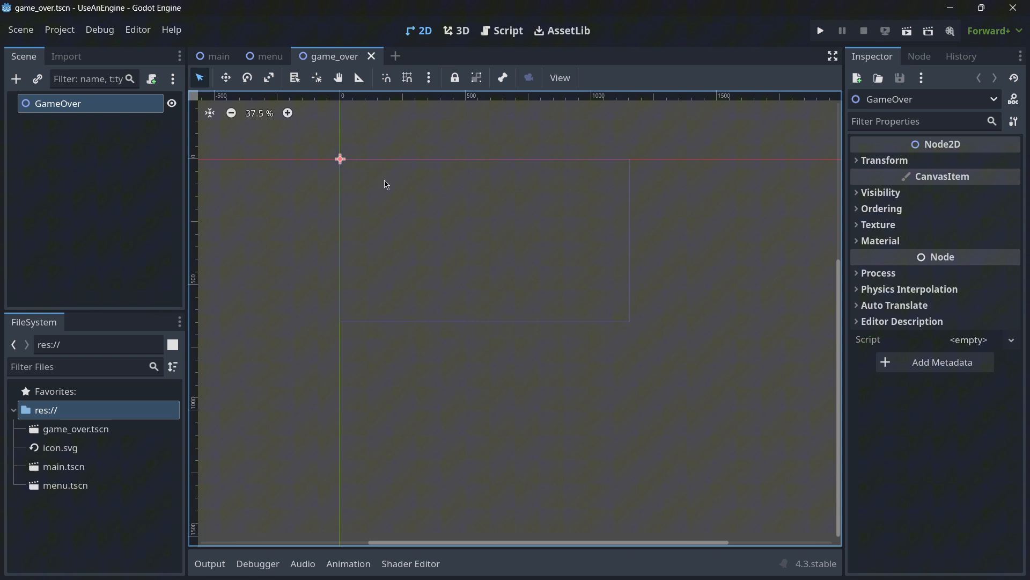
{"action": "left_click", "coordinate": [502, 30]}
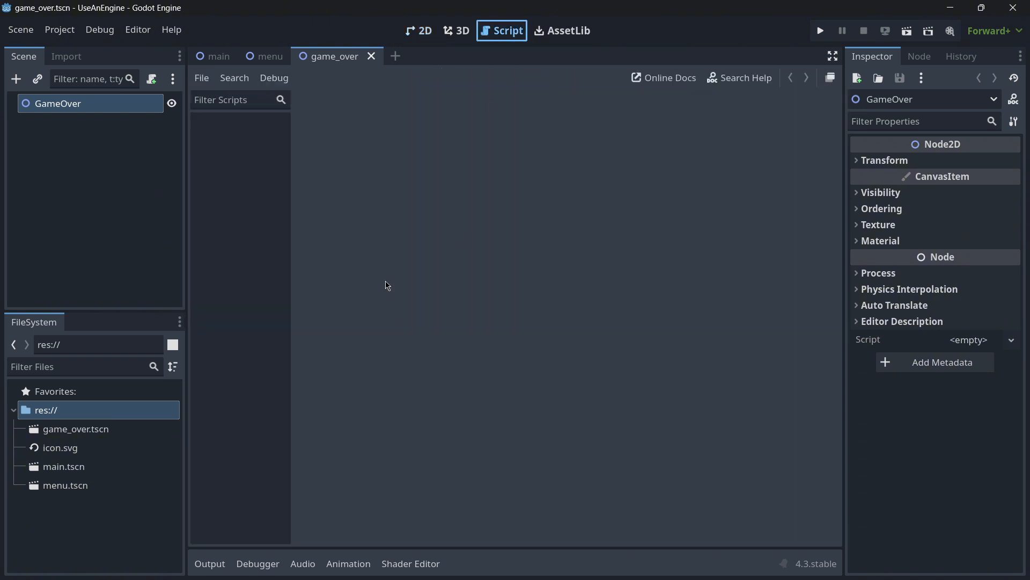
{"action": "mouse_move", "coordinate": [734, 452]}
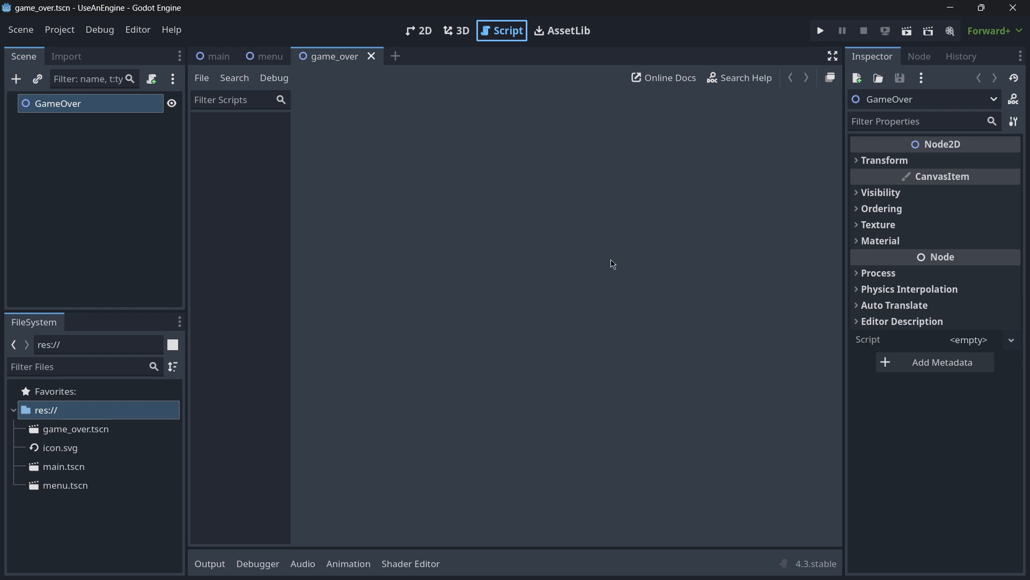
{"action": "left_click", "coordinate": [424, 30]}
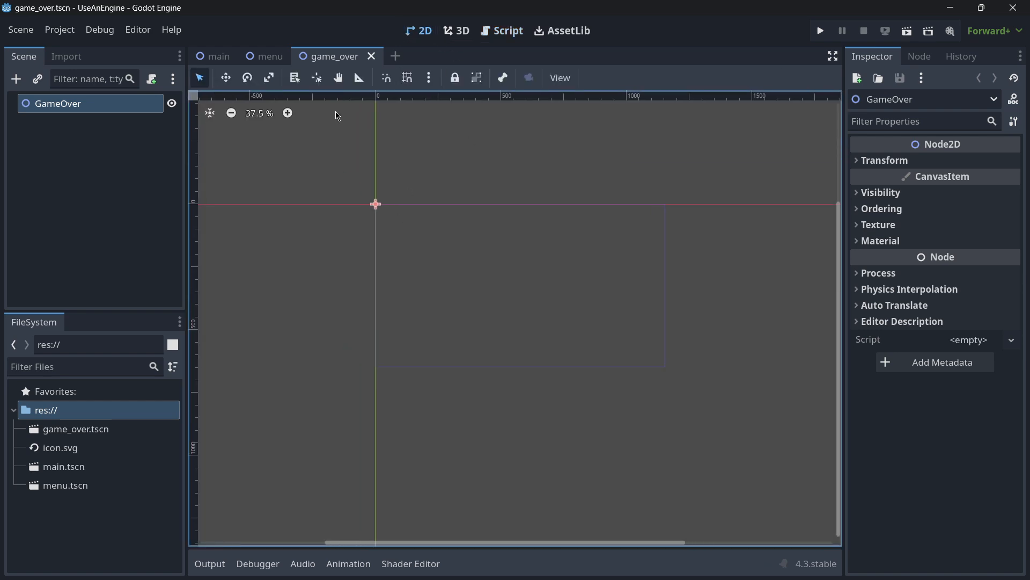
{"action": "mouse_move", "coordinate": [395, 55]}
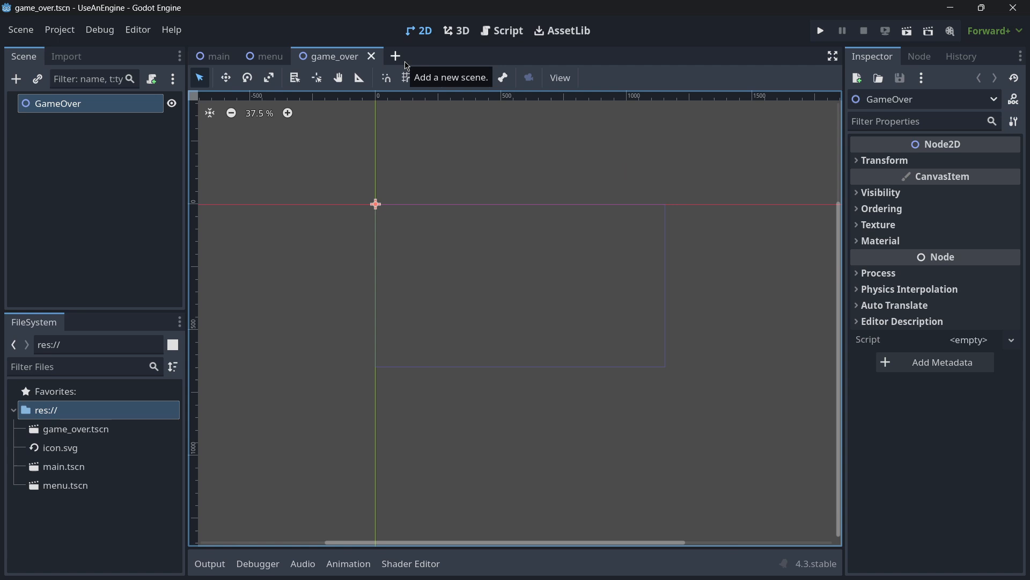
{"action": "mouse_move", "coordinate": [450, 253]}
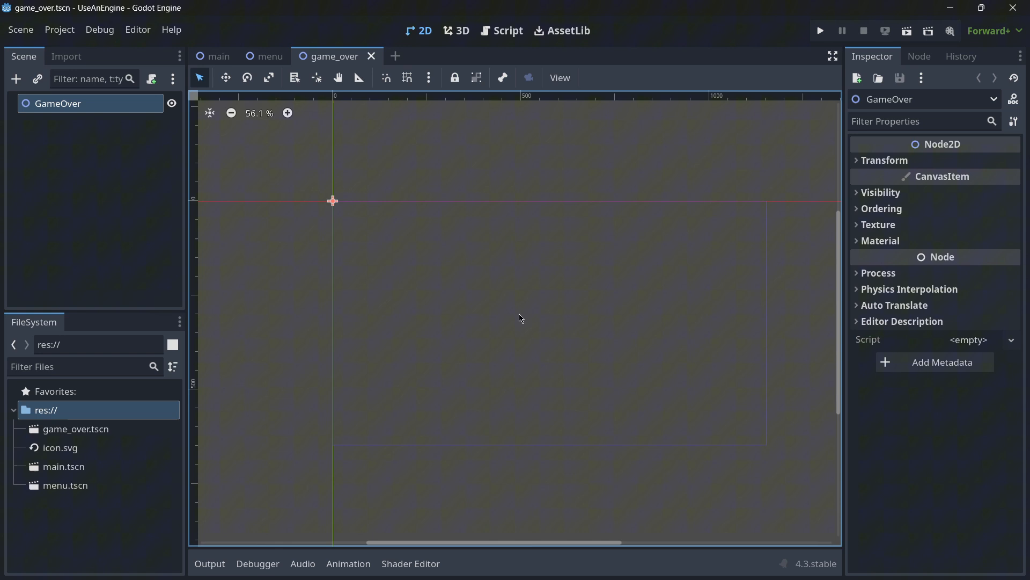
{"action": "mouse_move", "coordinate": [675, 321]}
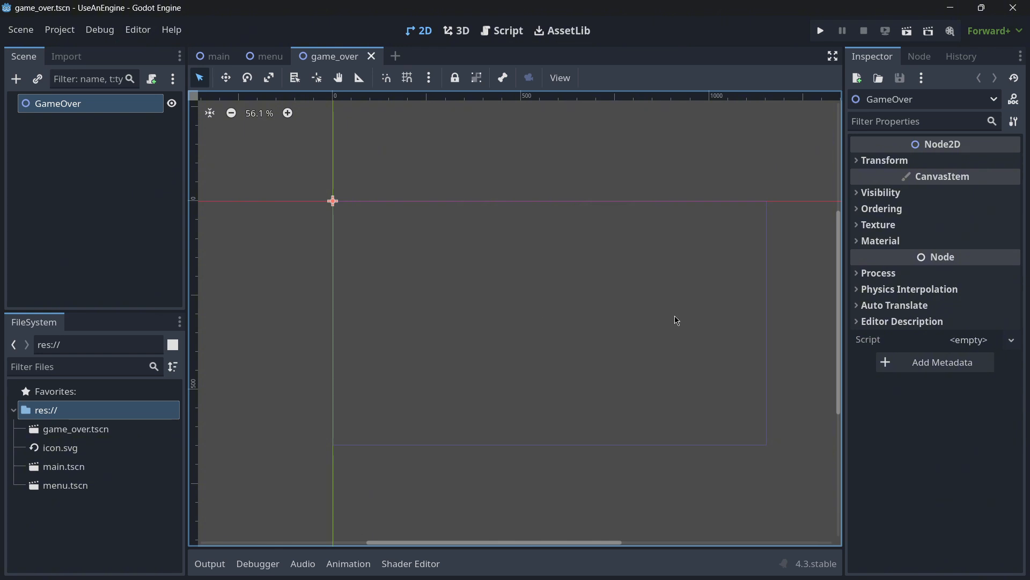
{"action": "mouse_move", "coordinate": [500, 30]}
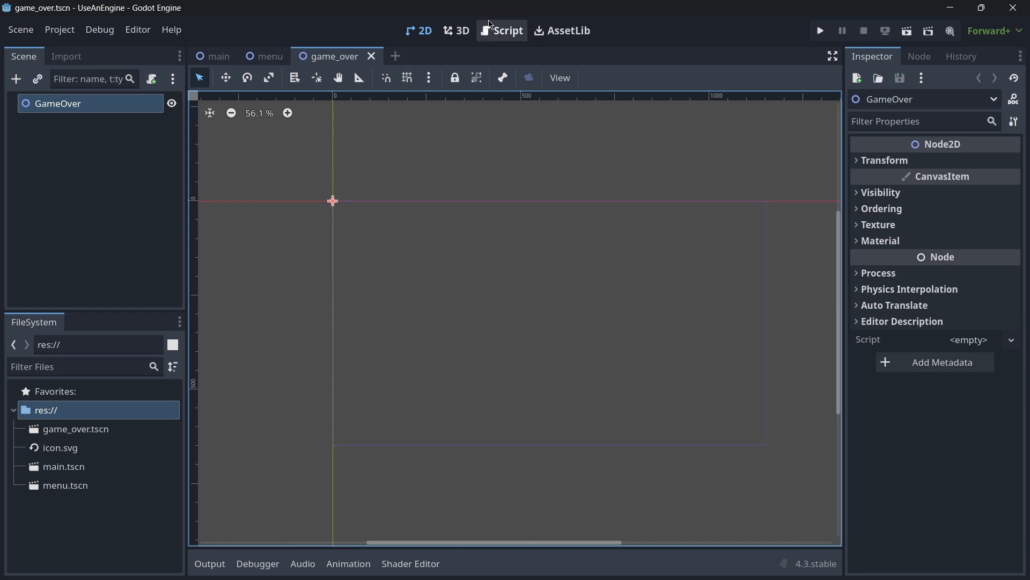
{"action": "left_click", "coordinate": [501, 30]}
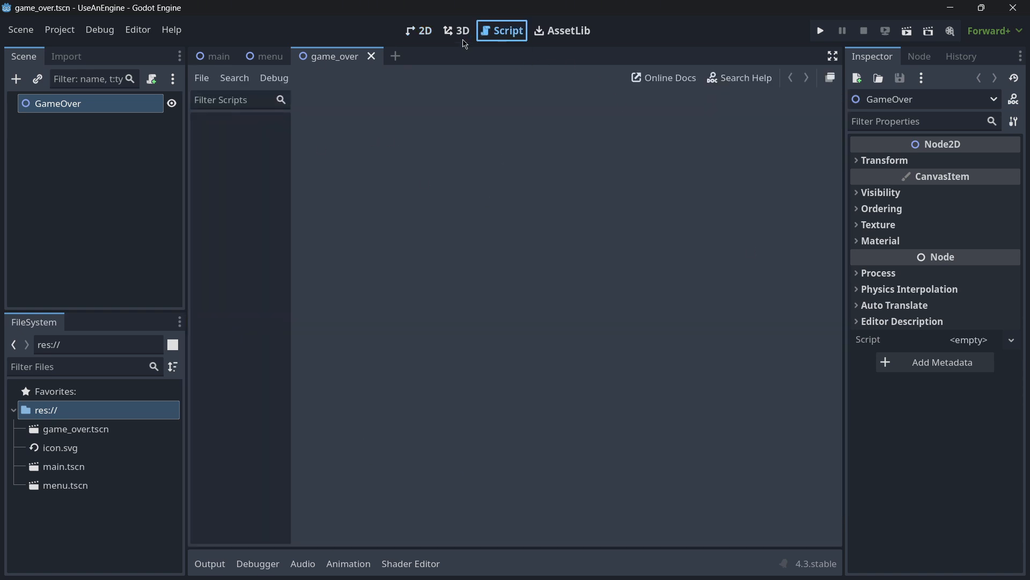
{"action": "left_click", "coordinate": [425, 30]}
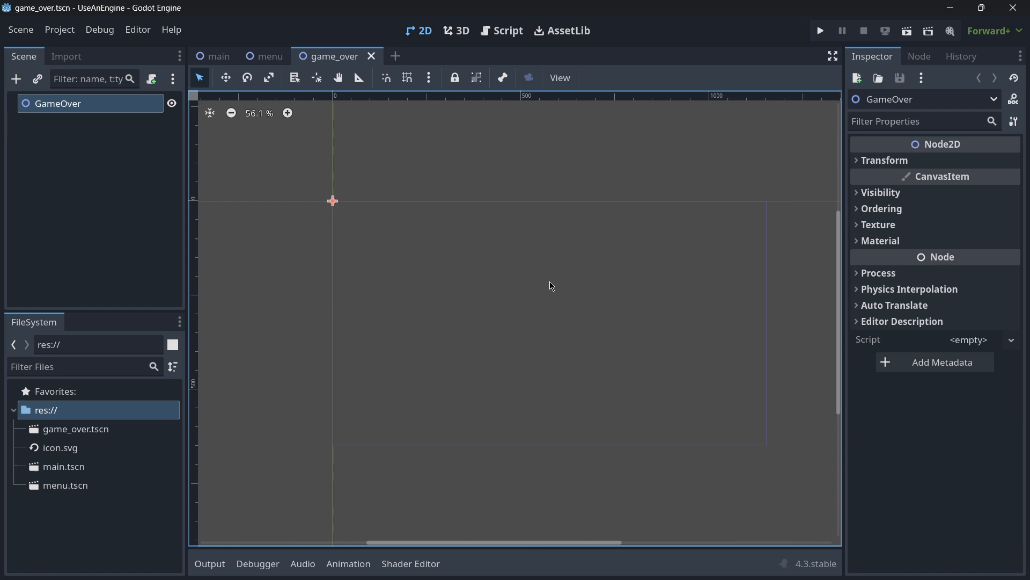
{"action": "left_click", "coordinate": [962, 56]}
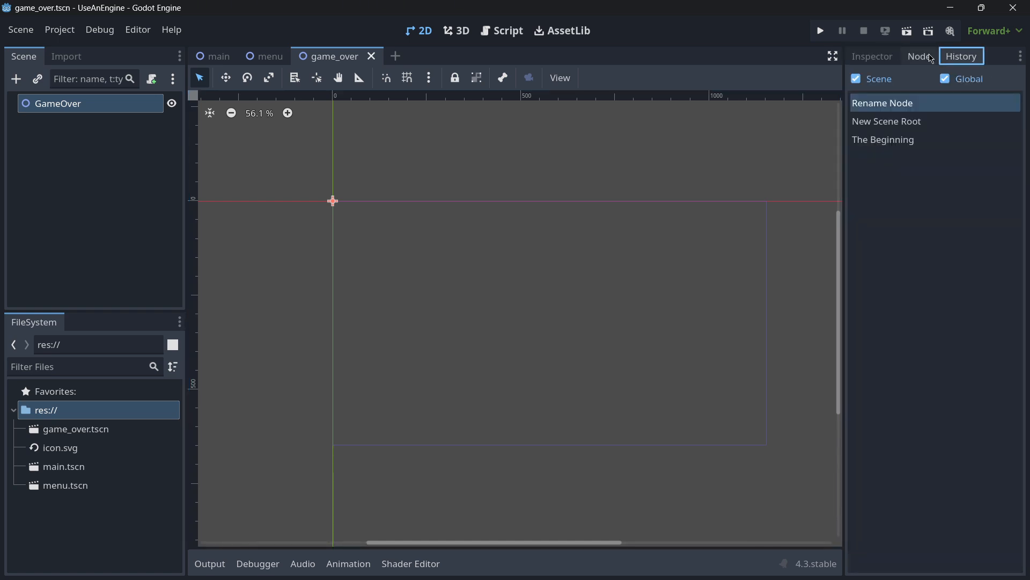
- Close the open scenes, leaving a blank unsaved scene with only icon.svg in the project
{"action": "left_click", "coordinate": [873, 56]}
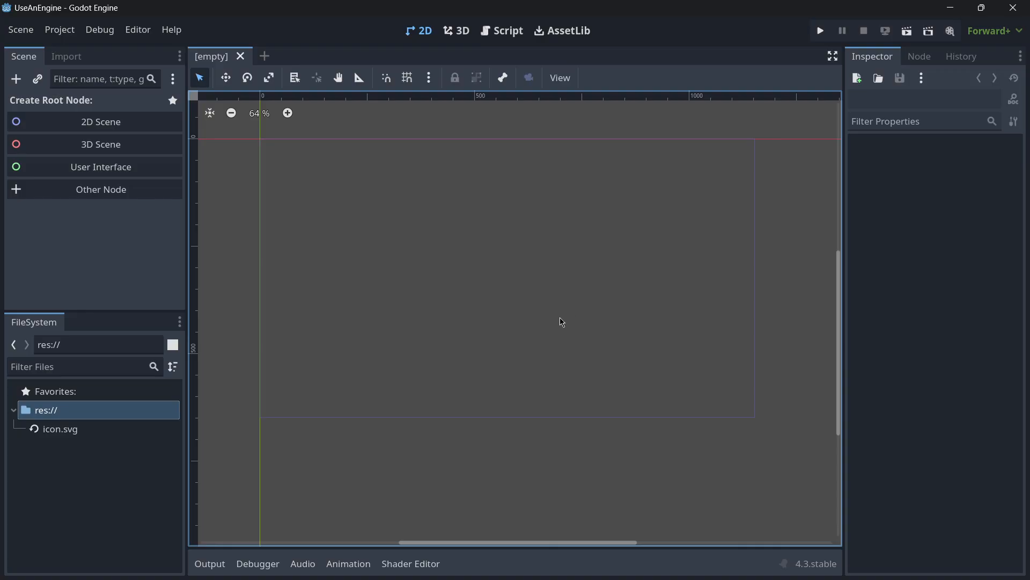
- Make a RigidBody2D the scene root and add CollisionShape2D and Sprite2D children
{"action": "left_click", "coordinate": [101, 189]}
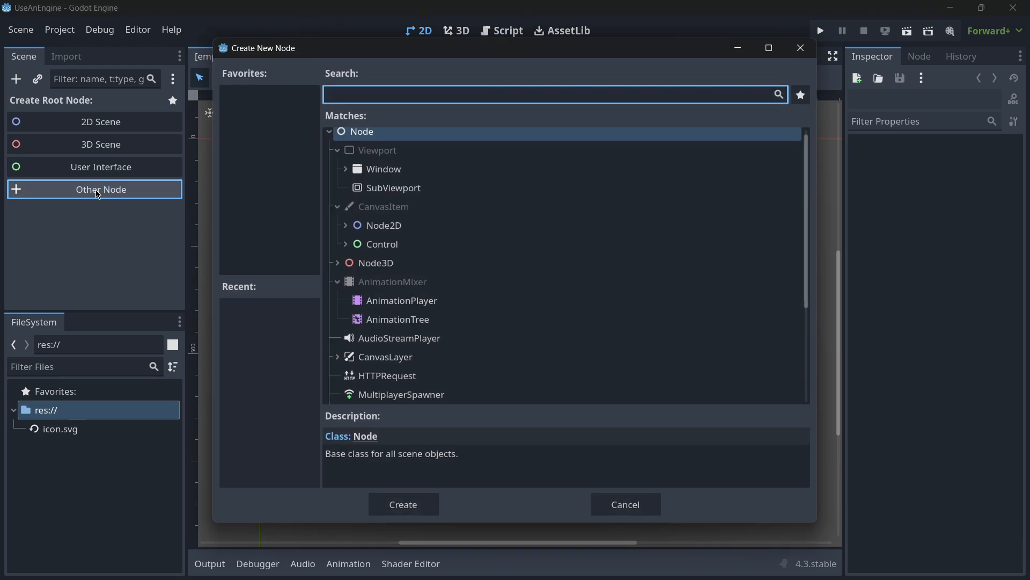
{"action": "left_click", "coordinate": [402, 505]}
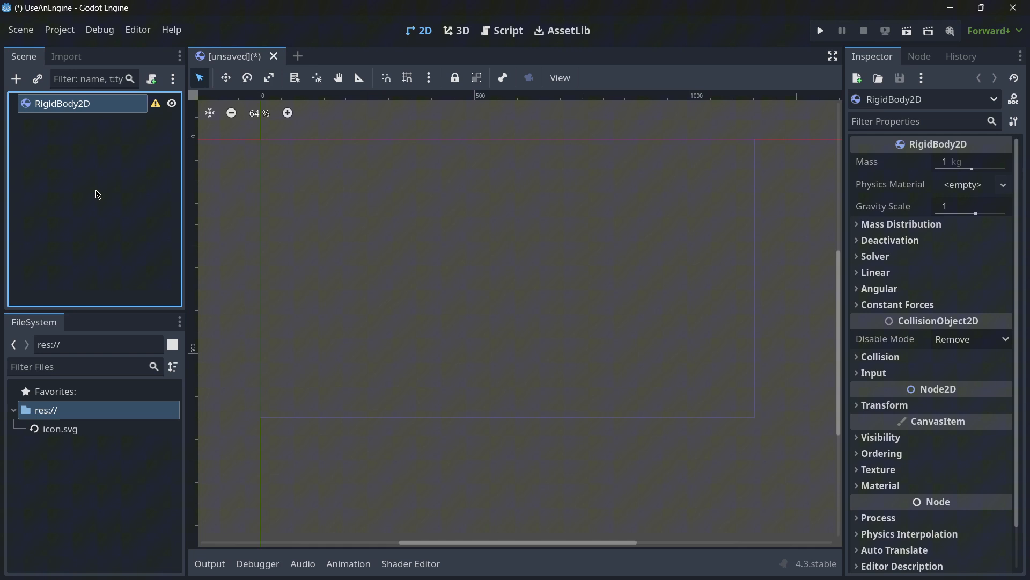
{"action": "left_click", "coordinate": [16, 78]}
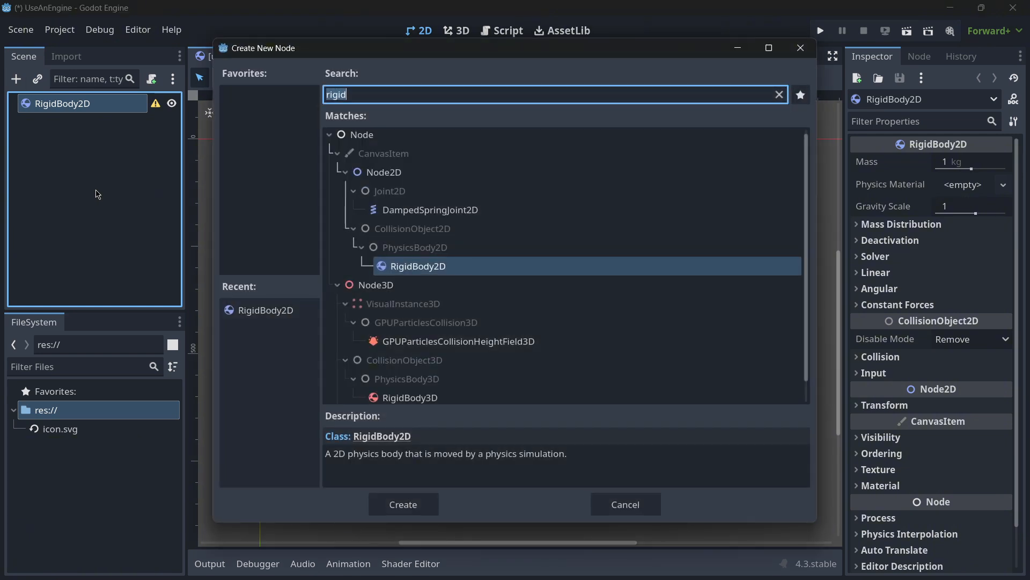
{"action": "left_click", "coordinate": [402, 504]}
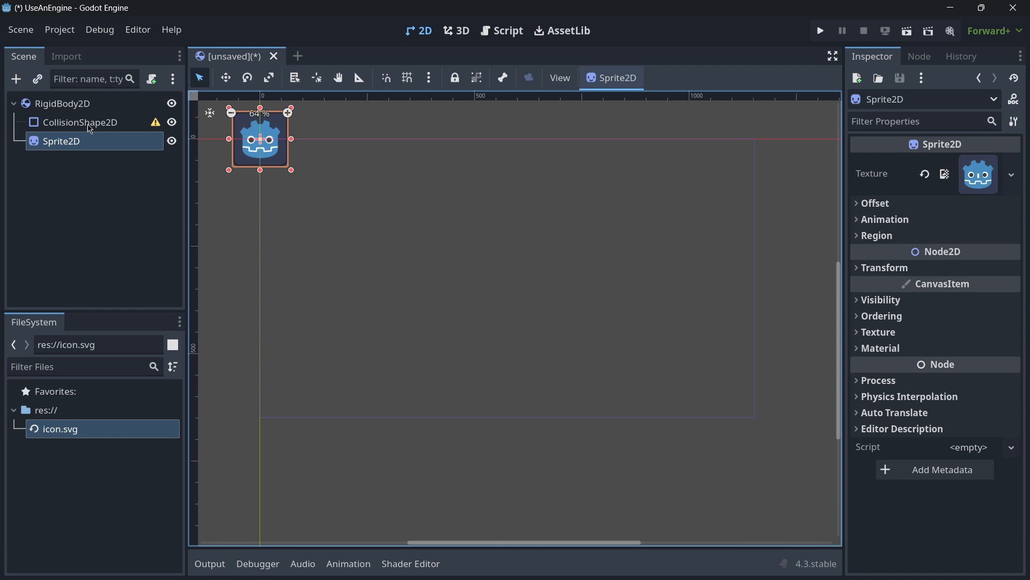
- Give the CollisionShape2D a new CircleShape2D and save the scene as rigid_body_2d.tscn
{"action": "left_click", "coordinate": [80, 123]}
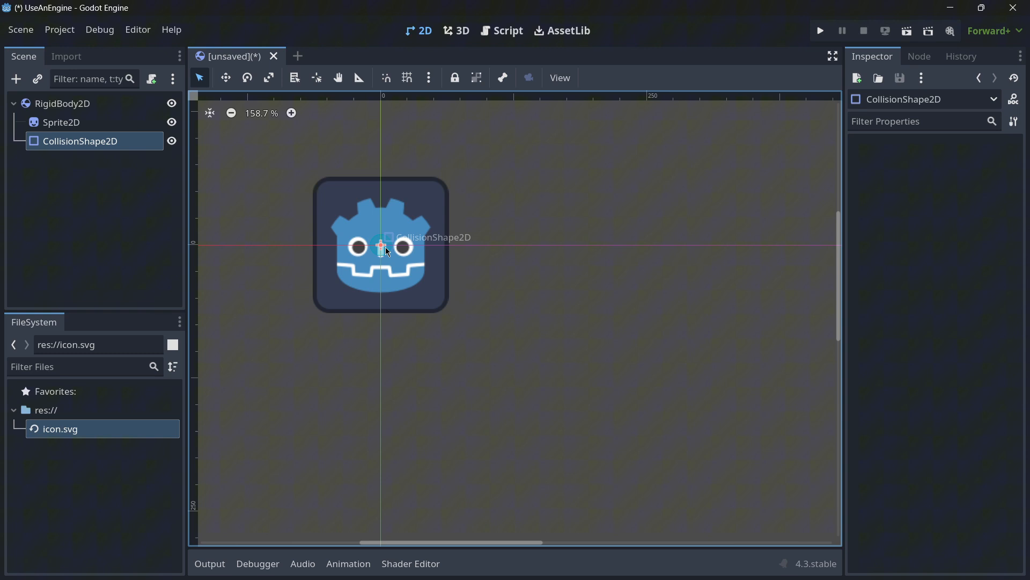
{"action": "left_click", "coordinate": [80, 140]}
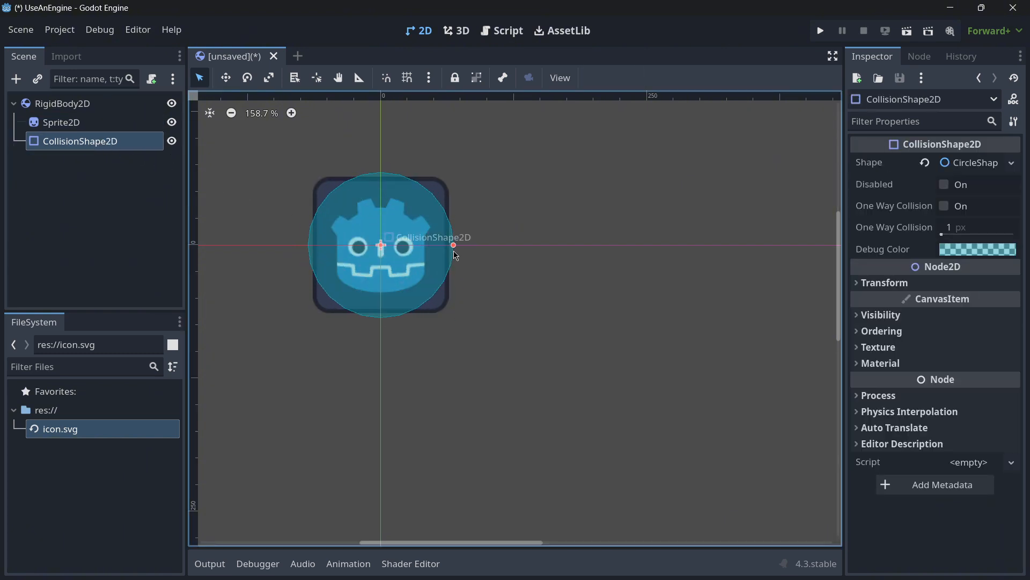
{"action": "left_click", "coordinate": [65, 103]}
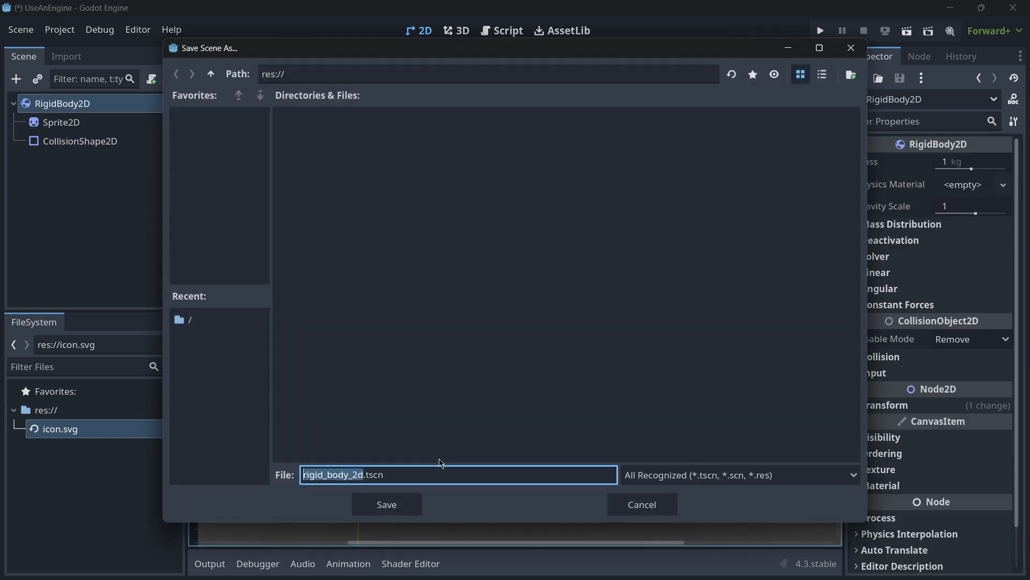
{"action": "left_click", "coordinate": [386, 504]}
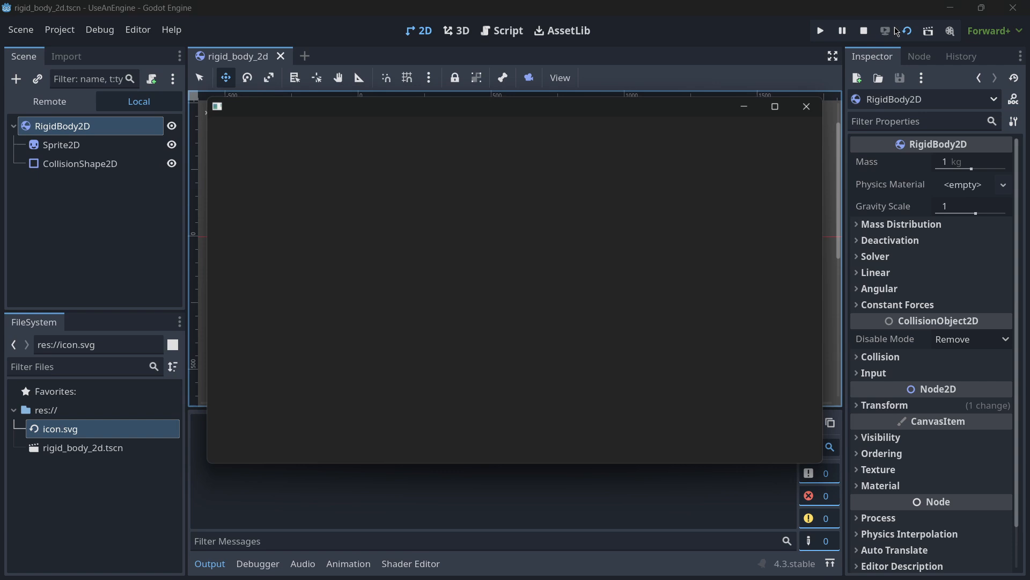
- Run the rigid body scene with F6 and close the running game window
{"action": "left_click", "coordinate": [819, 30]}
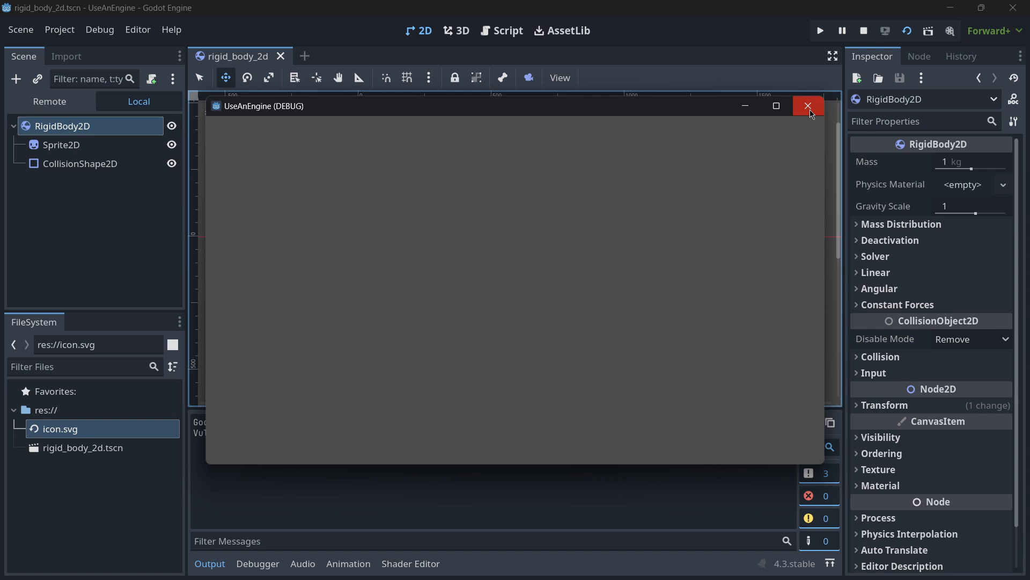
{"action": "left_click", "coordinate": [807, 106]}
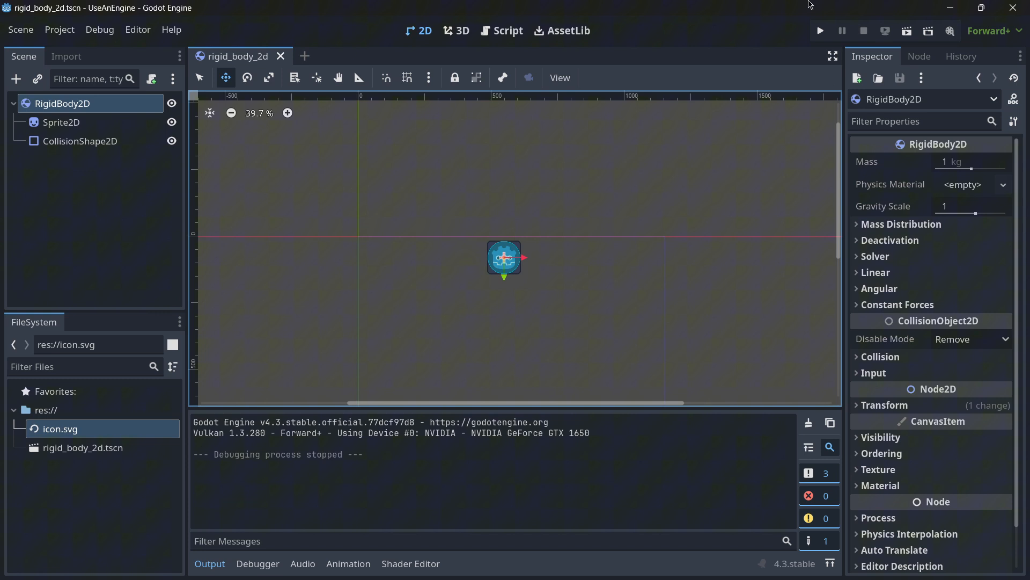
{"action": "mouse_move", "coordinate": [912, 199]}
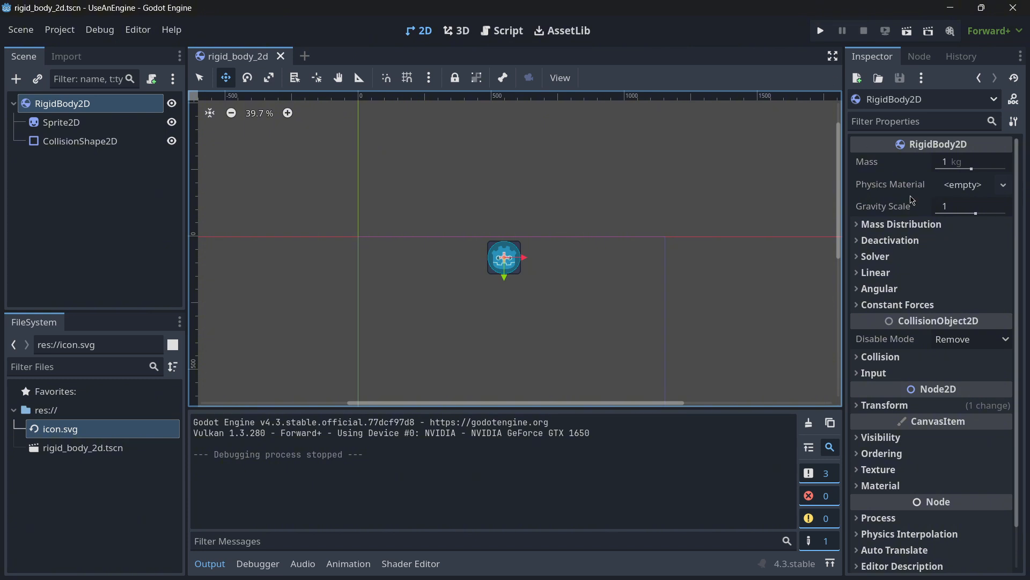
- Set the rigid body's Linear Velocity x in the Inspector, test-run the scene and stop it
{"action": "left_click", "coordinate": [901, 224]}
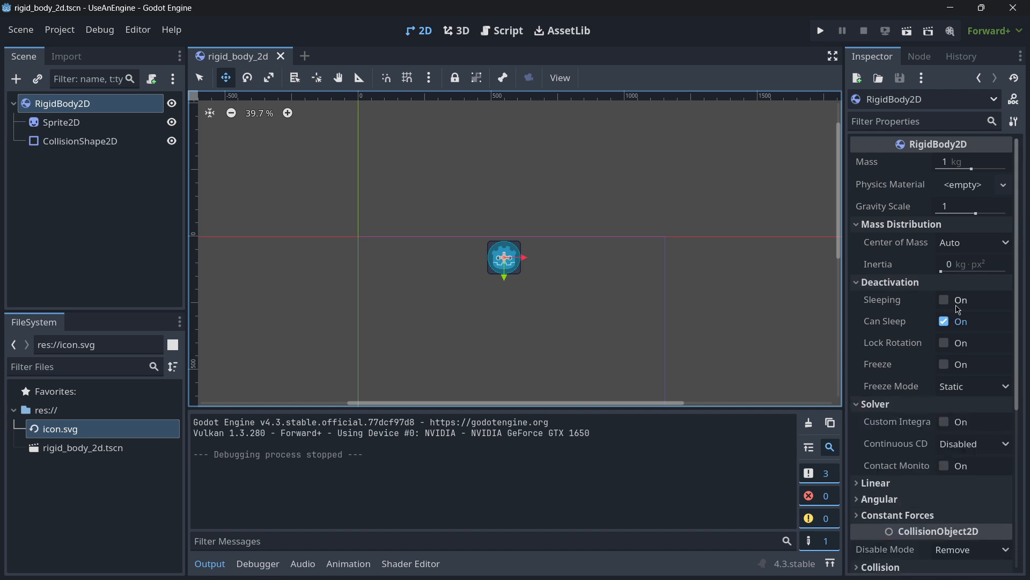
{"action": "scroll", "scroll_direction": "down", "scroll_amount": 3}
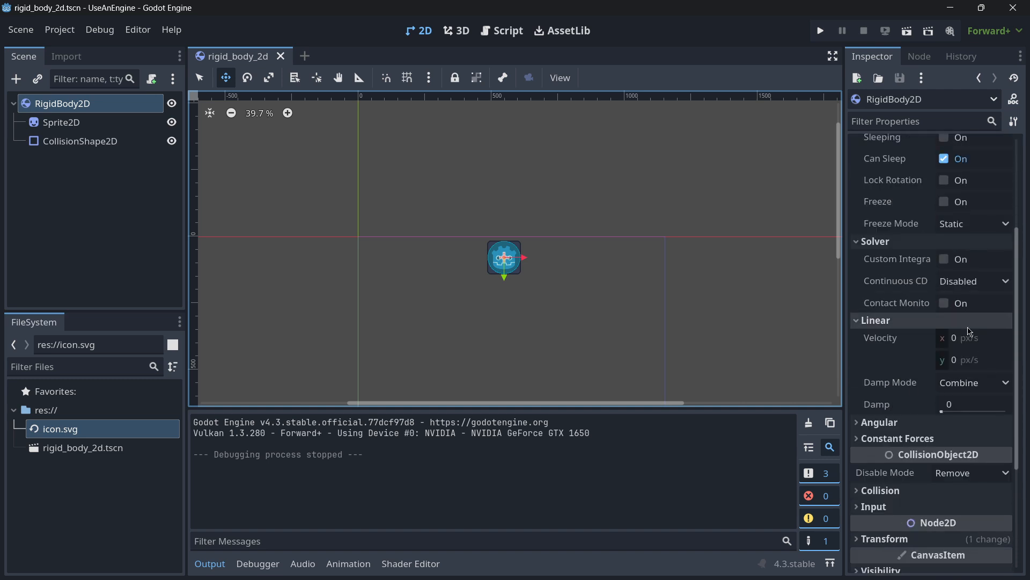
{"action": "left_click", "coordinate": [973, 337]}
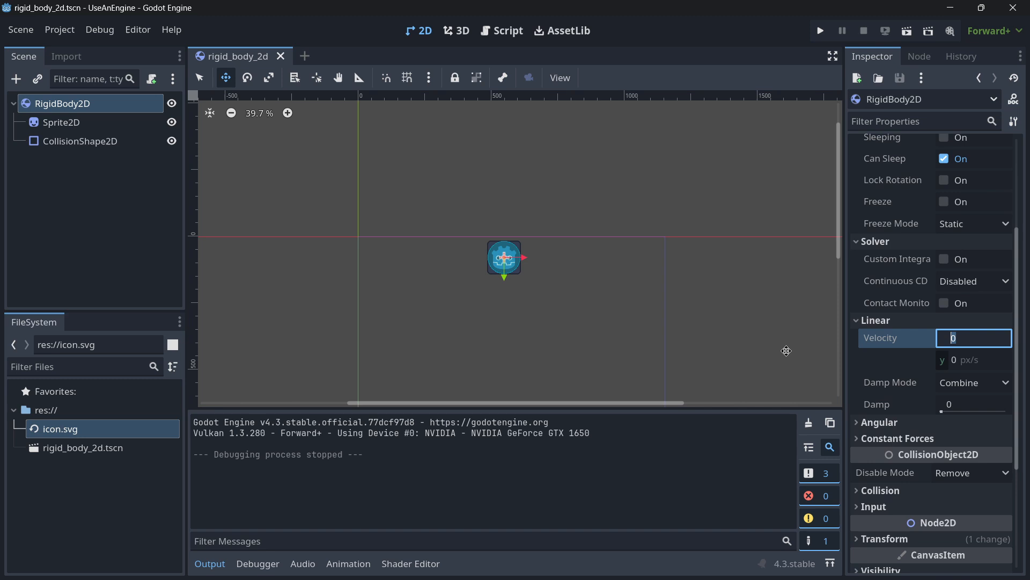
{"action": "type", "text": "15"}
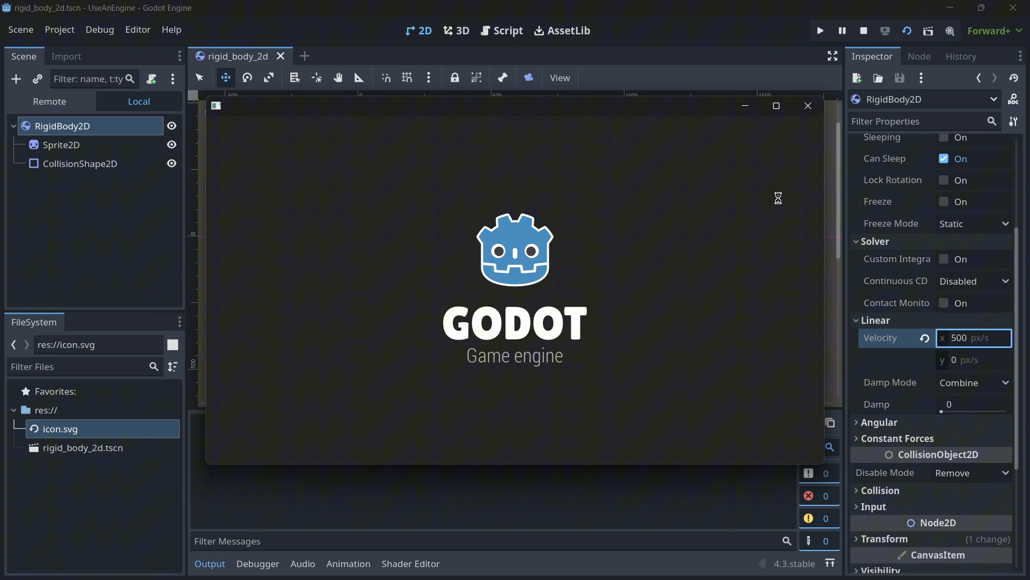
{"action": "left_click", "coordinate": [862, 30]}
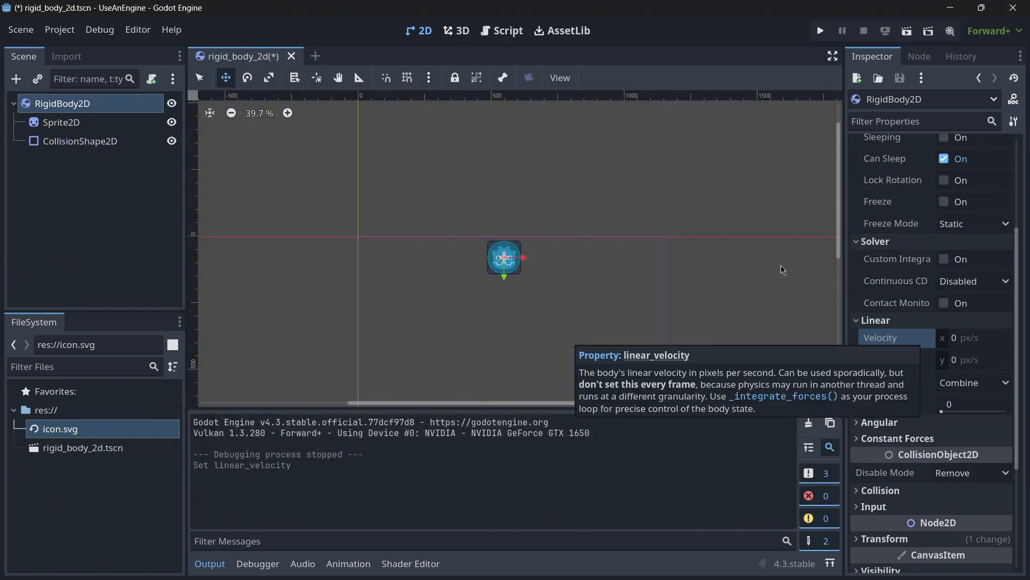
{"action": "left_click", "coordinate": [1003, 184]}
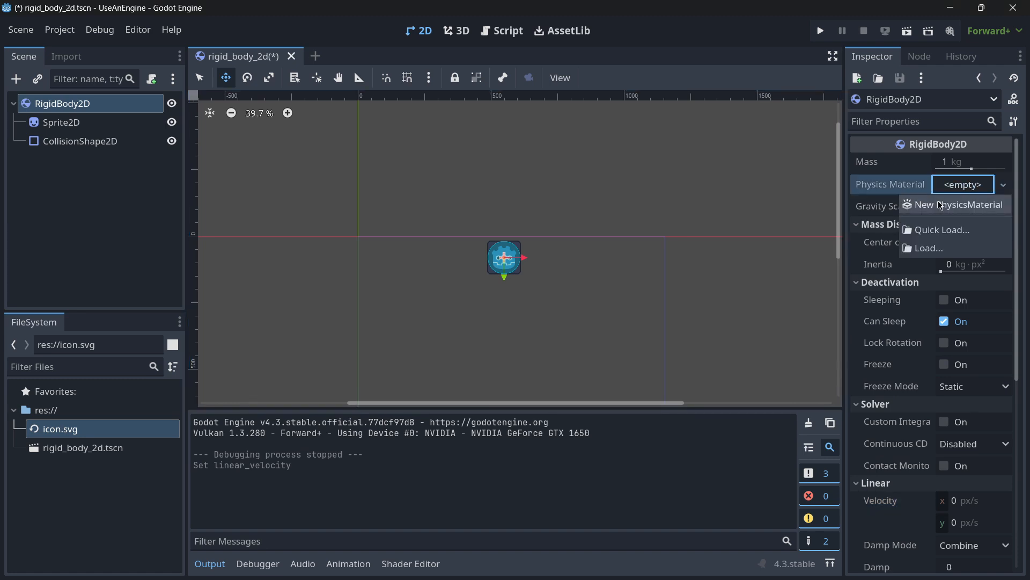
- Assign a New PhysicsMaterial to the rigid body, showing friction 1 and bounce 0
{"action": "left_click", "coordinate": [959, 204]}
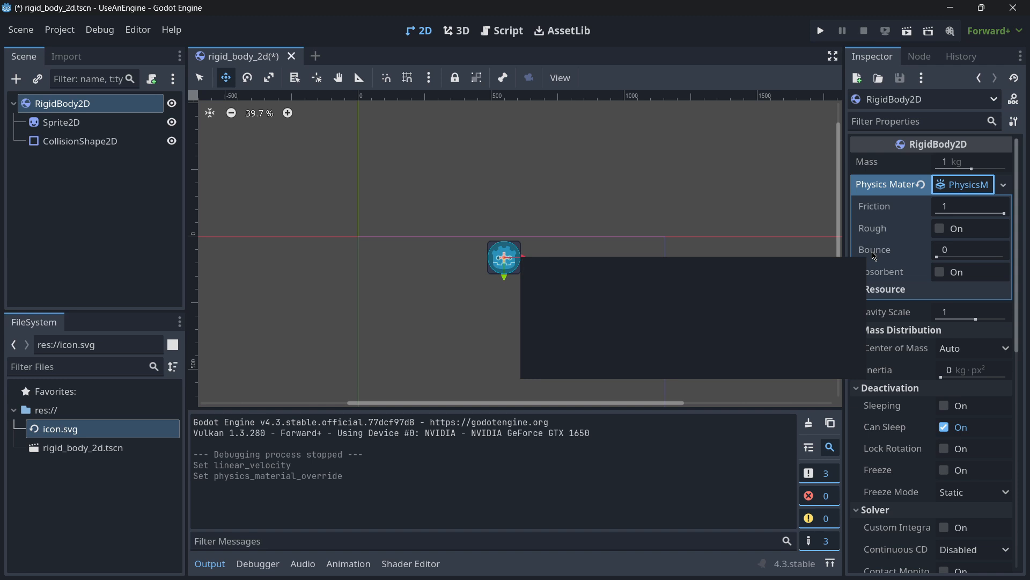
{"action": "mouse_move", "coordinate": [875, 249]}
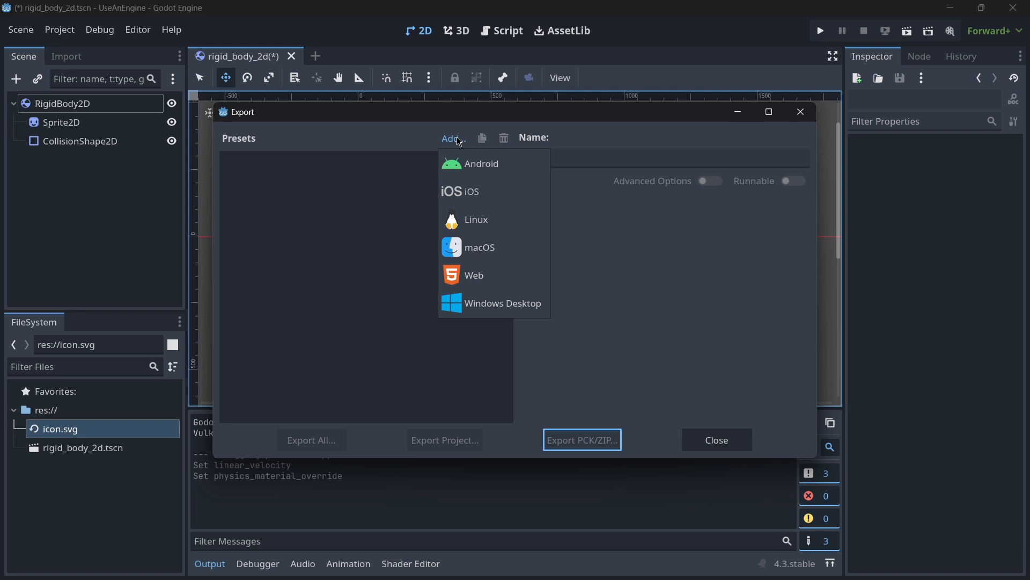
- Add Windows Desktop and Android export presets, inspect each, and close the Export window
{"action": "left_click", "coordinate": [502, 302]}
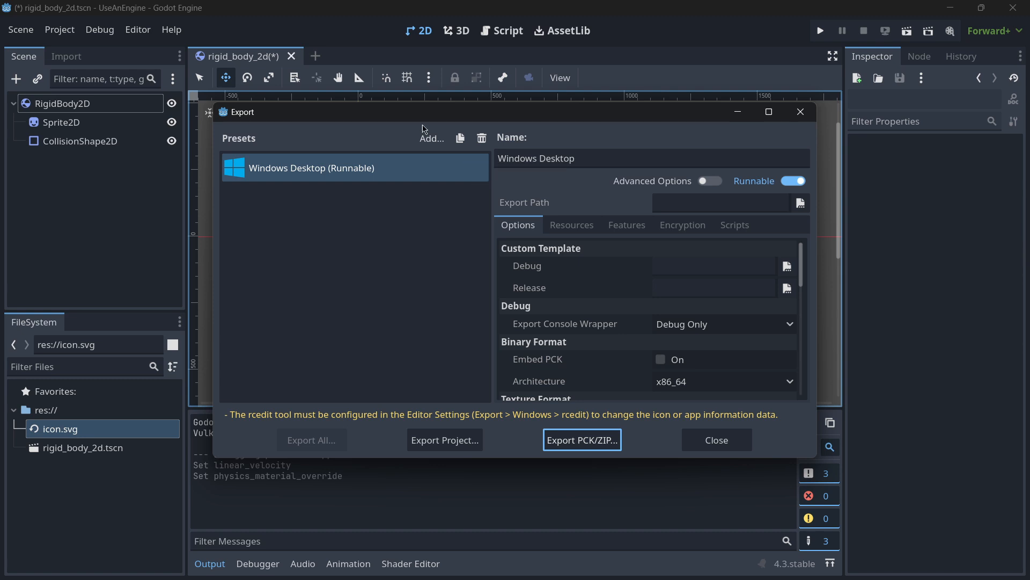
{"action": "left_click", "coordinate": [431, 137]}
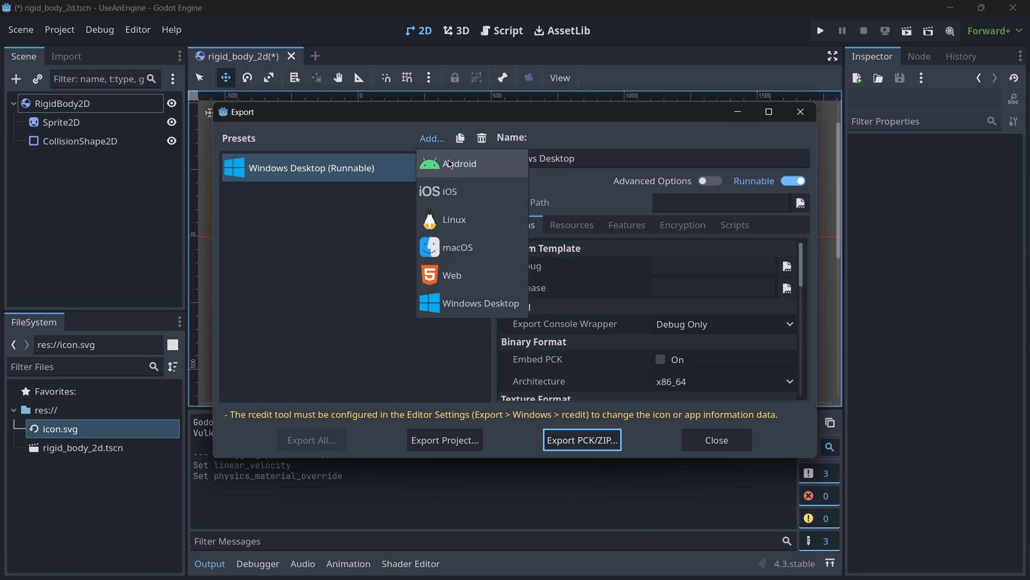
{"action": "left_click", "coordinate": [459, 164]}
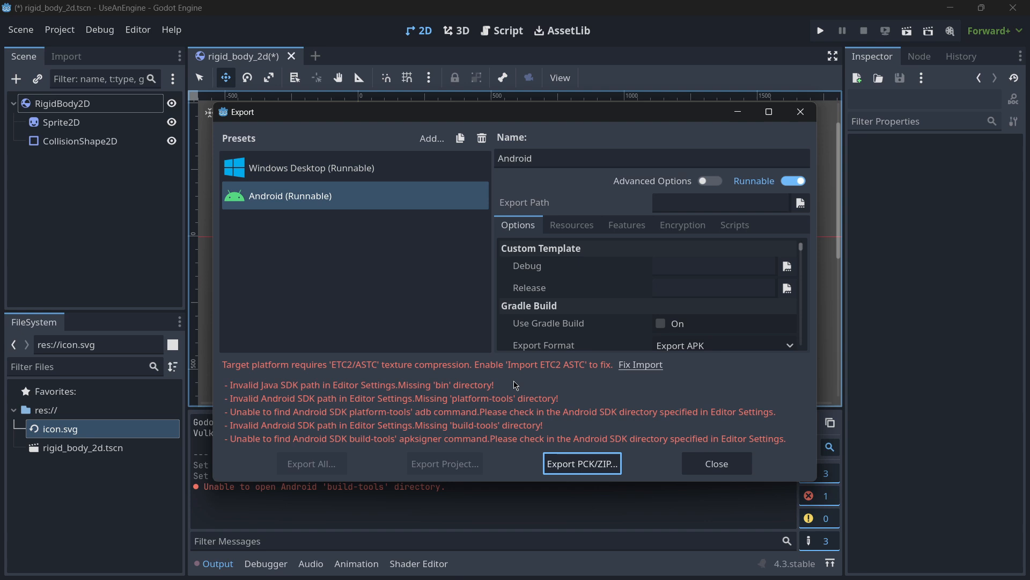
{"action": "mouse_move", "coordinate": [623, 330]}
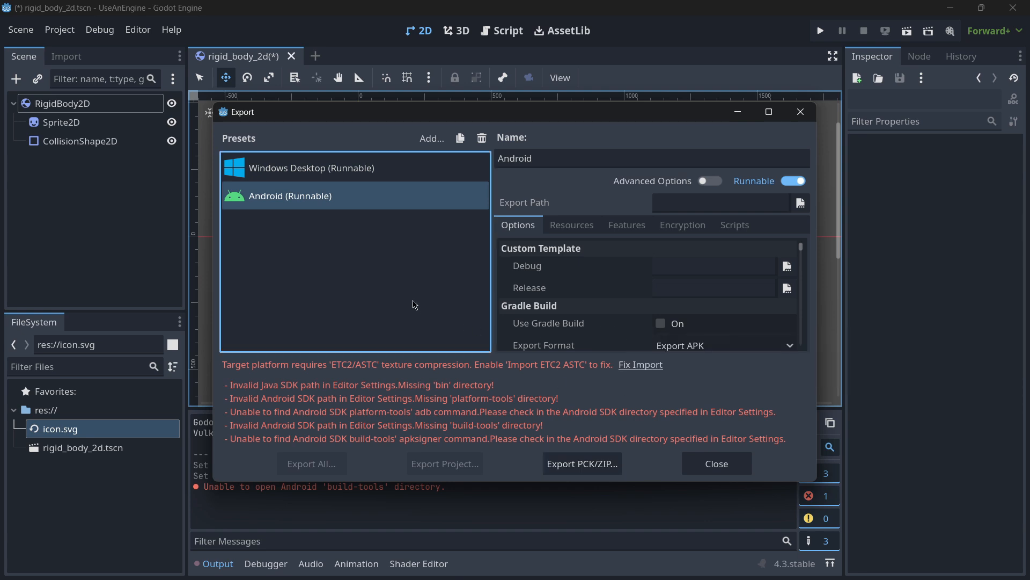
{"action": "mouse_move", "coordinate": [404, 303]}
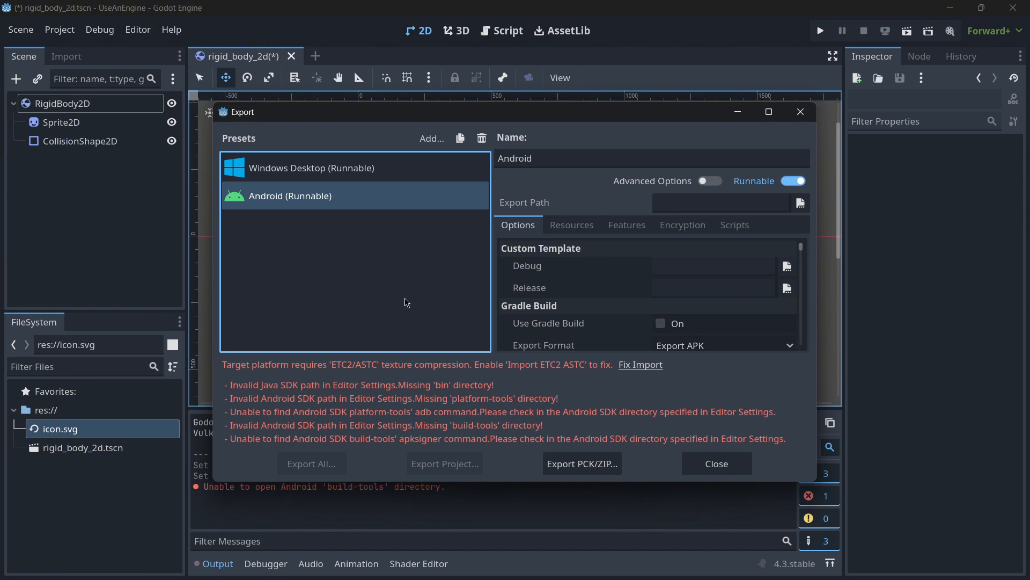
{"action": "left_click", "coordinate": [312, 168]}
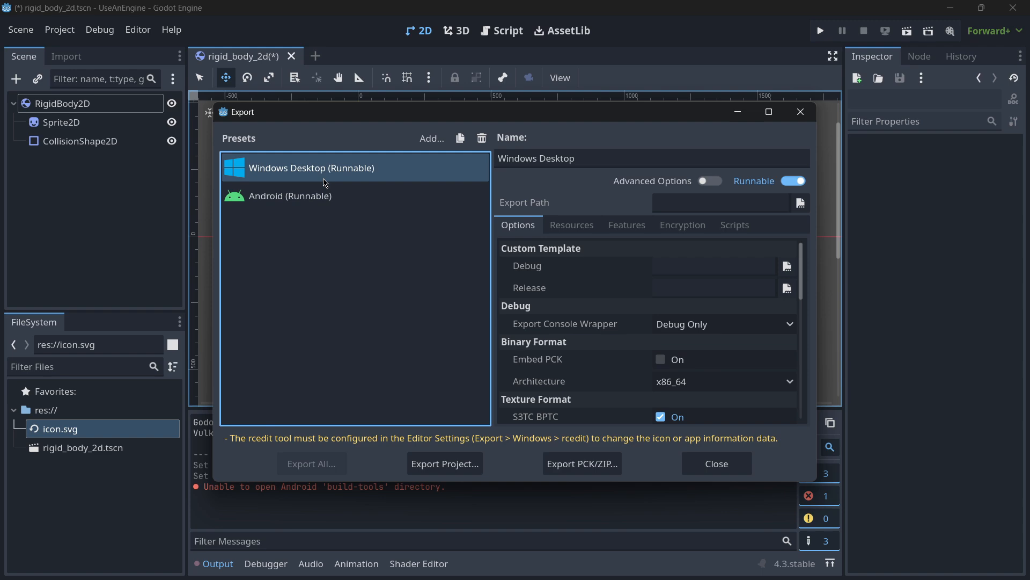
{"action": "left_click", "coordinate": [289, 196]}
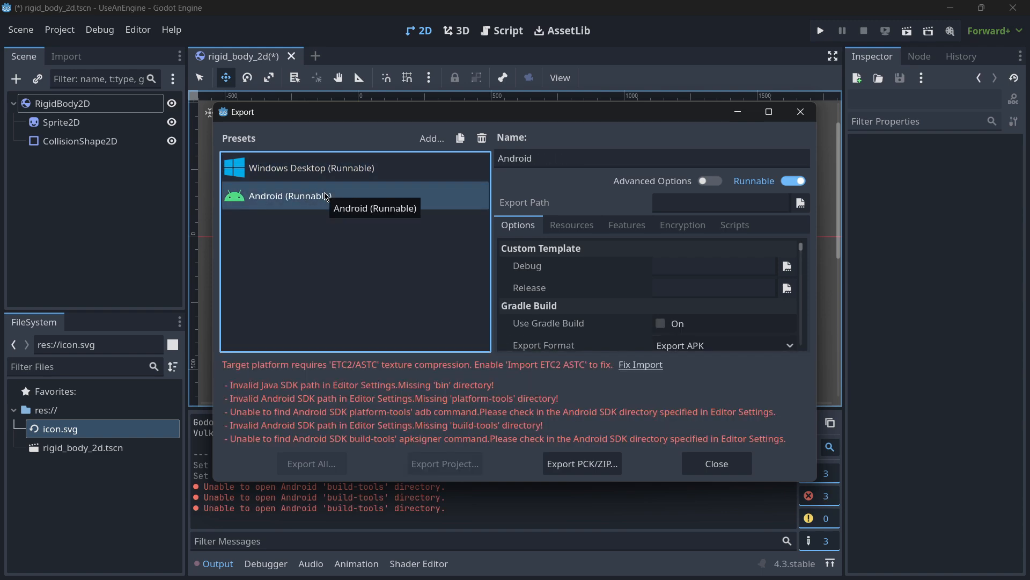
{"action": "left_click", "coordinate": [312, 167]}
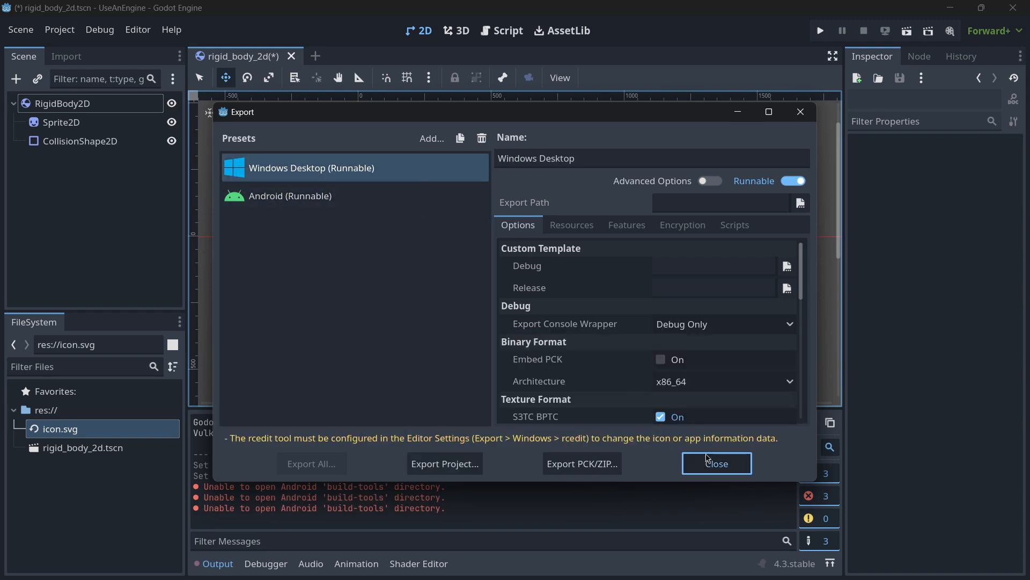
{"action": "left_click", "coordinate": [716, 463]}
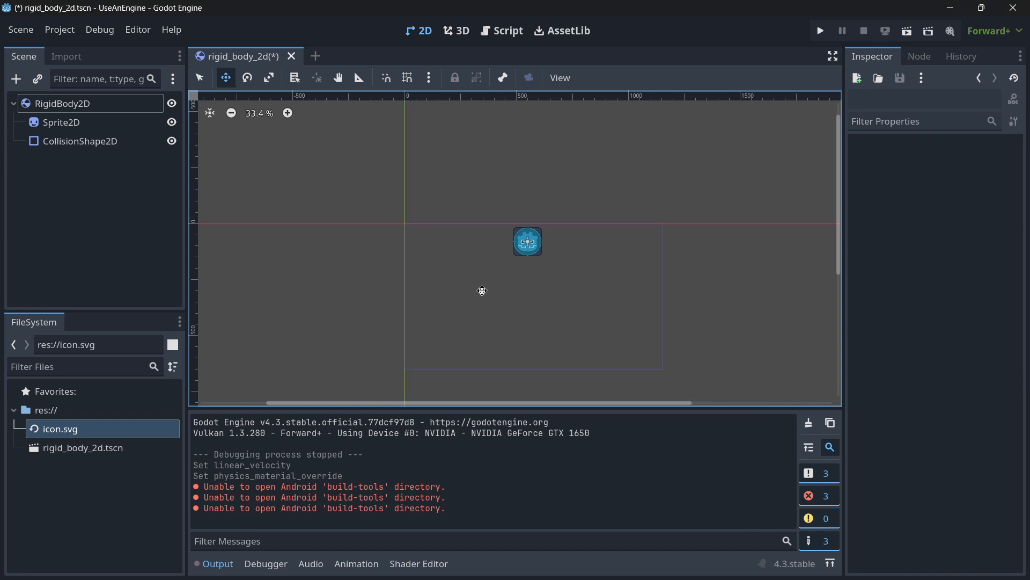
{"action": "mouse_move", "coordinate": [62, 50]}
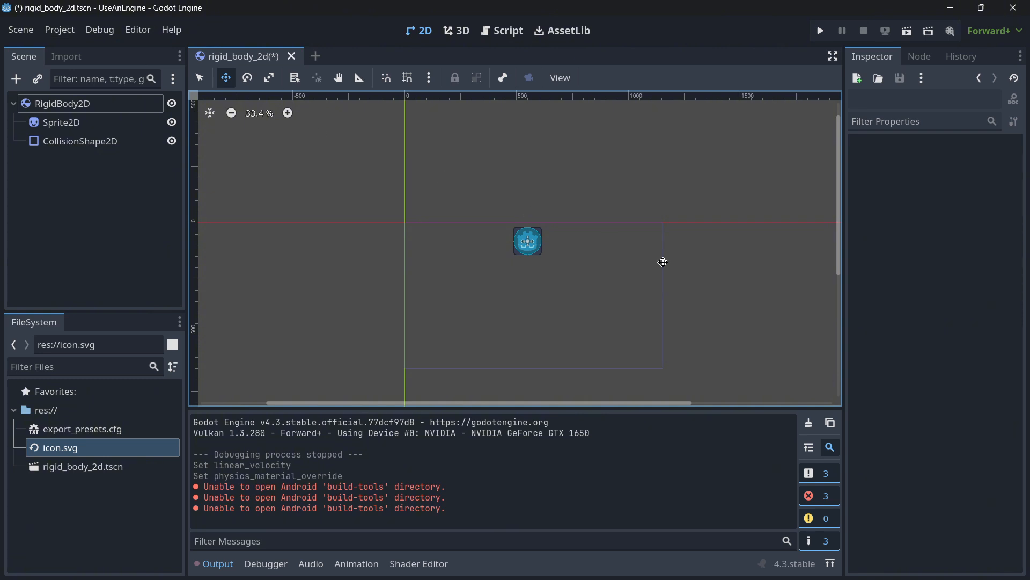
- Visit the Shader Editor, Audio buses, 3D, Script and AssetLib workspaces, ending back in 2D
{"action": "left_click", "coordinate": [355, 563]}
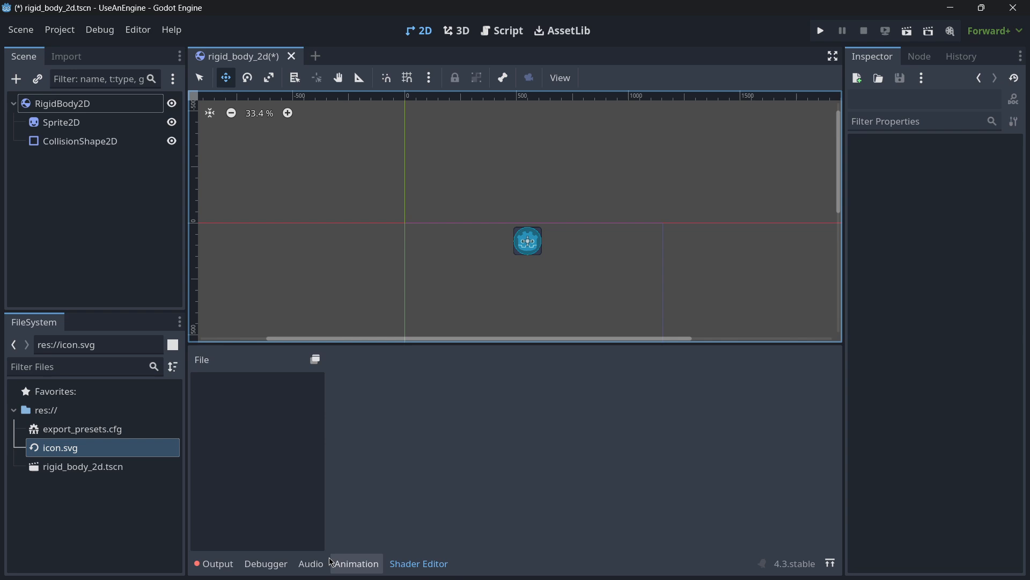
{"action": "left_click", "coordinate": [310, 564]}
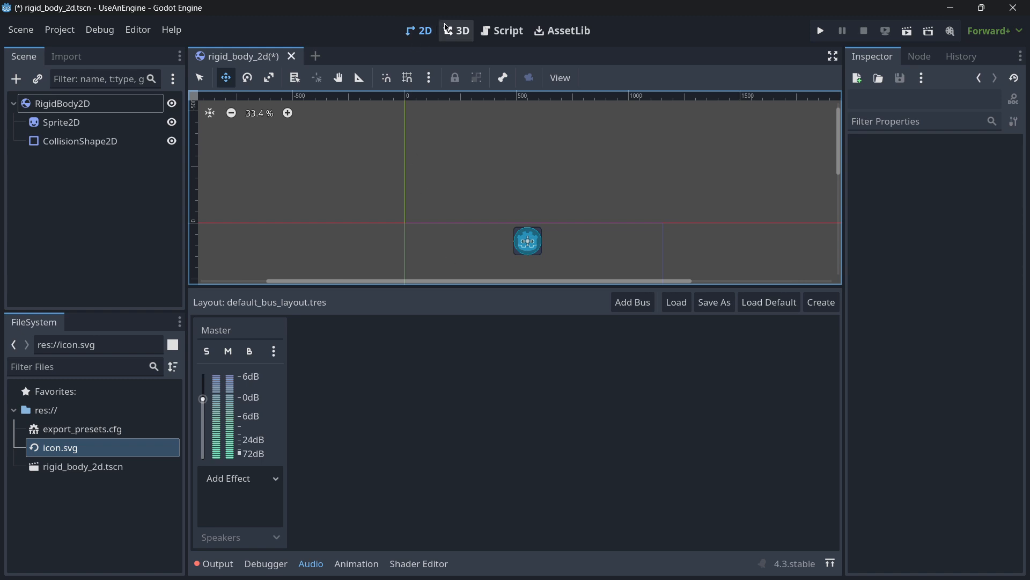
{"action": "left_click", "coordinate": [462, 30]}
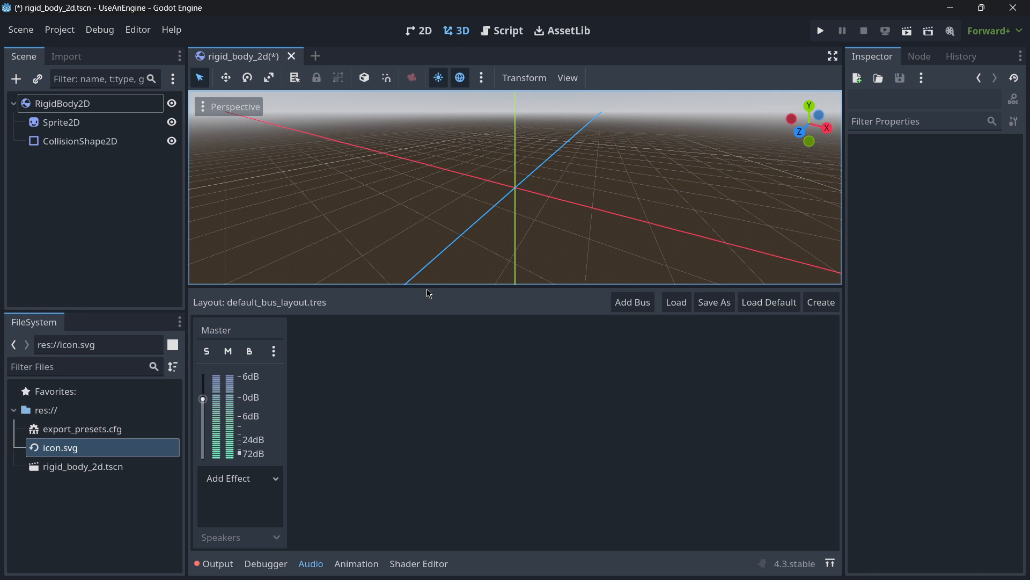
{"action": "mouse_move", "coordinate": [506, 288]}
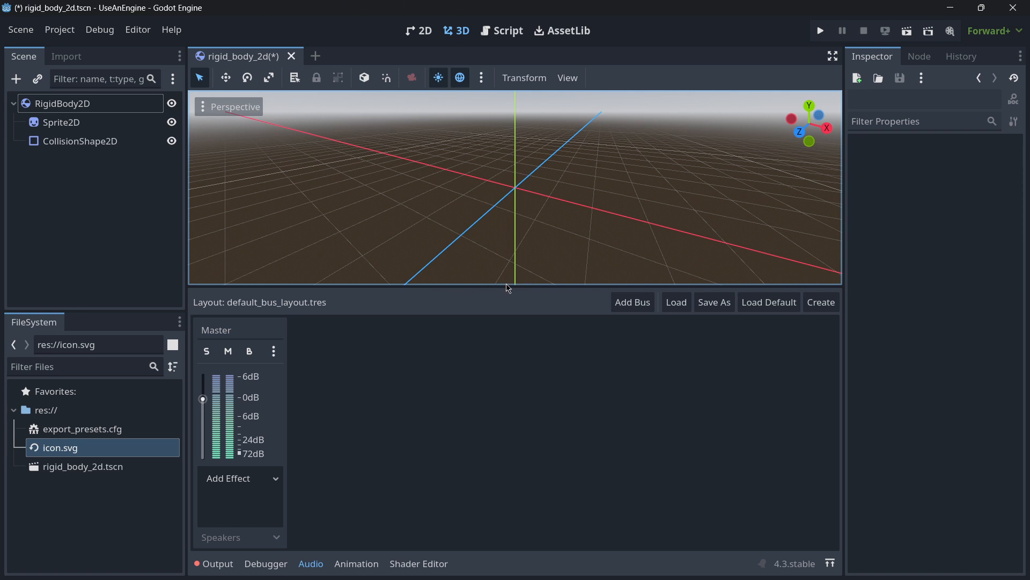
{"action": "left_click", "coordinate": [501, 30]}
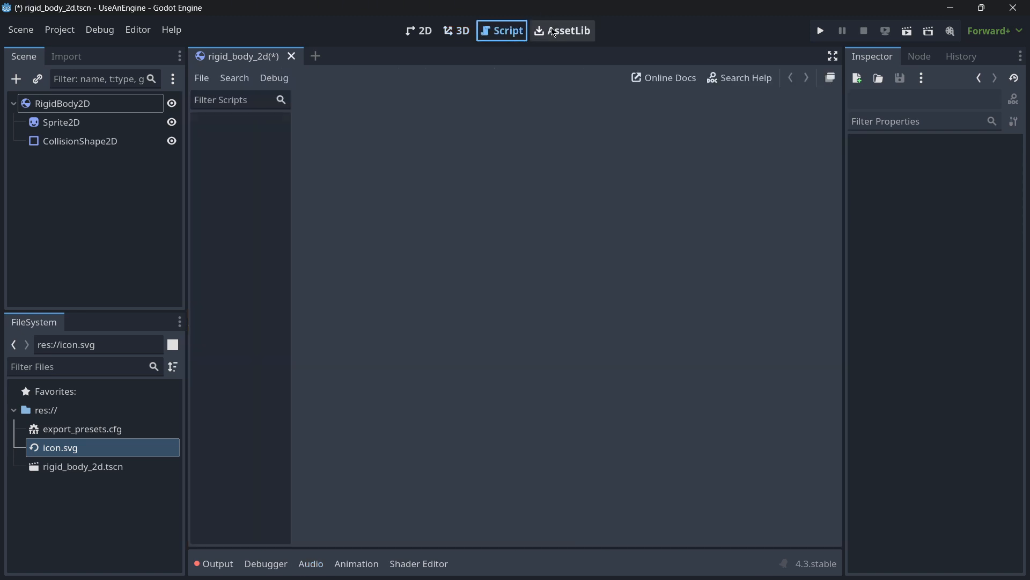
{"action": "left_click", "coordinate": [561, 30]}
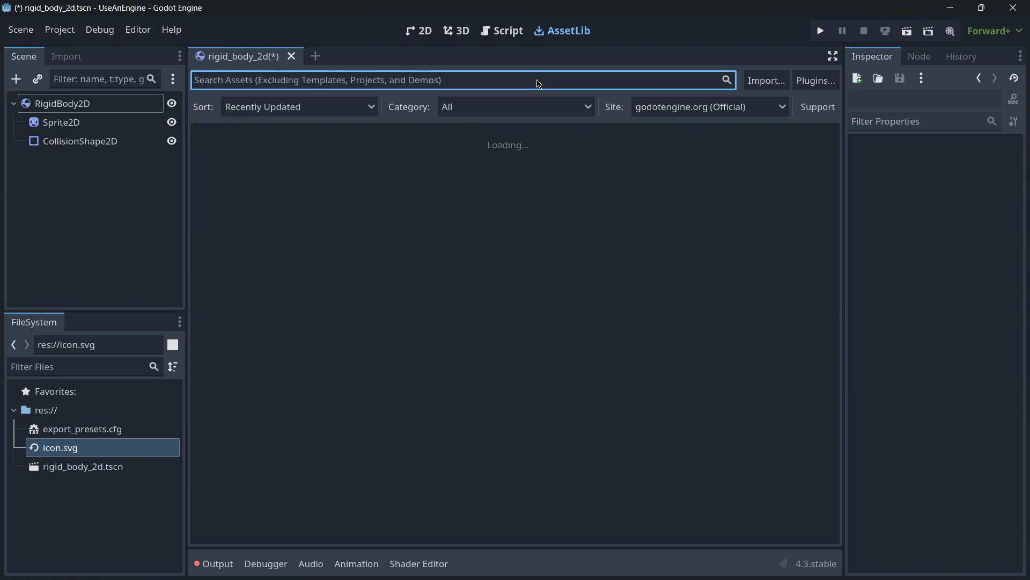
{"action": "left_click", "coordinate": [419, 30]}
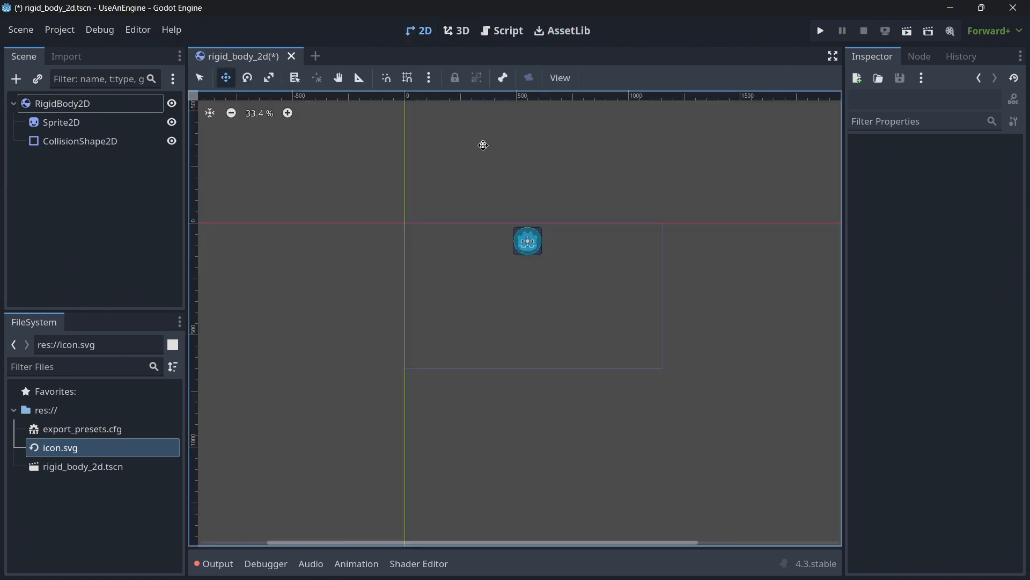
{"action": "mouse_move", "coordinate": [487, 230]}
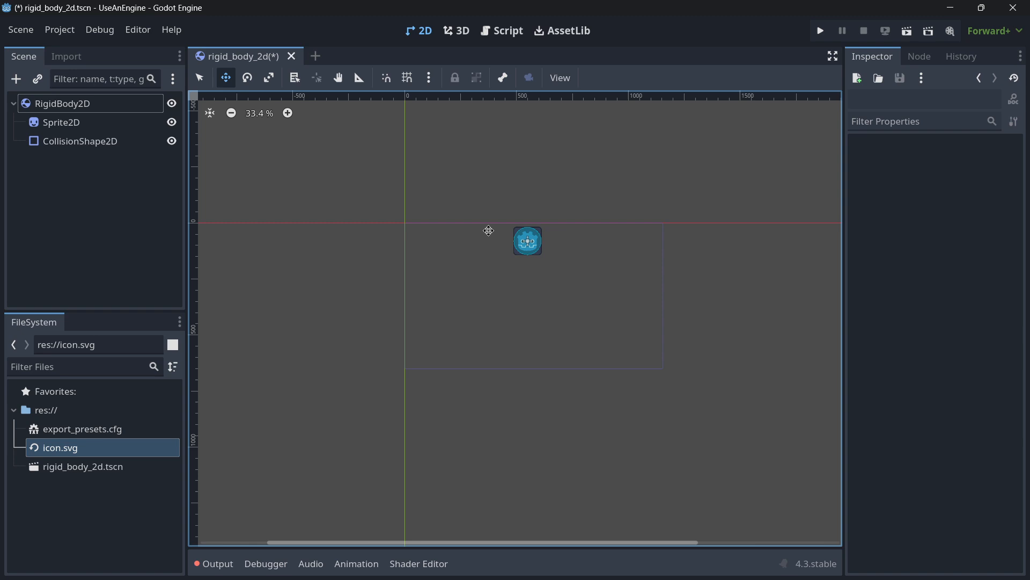